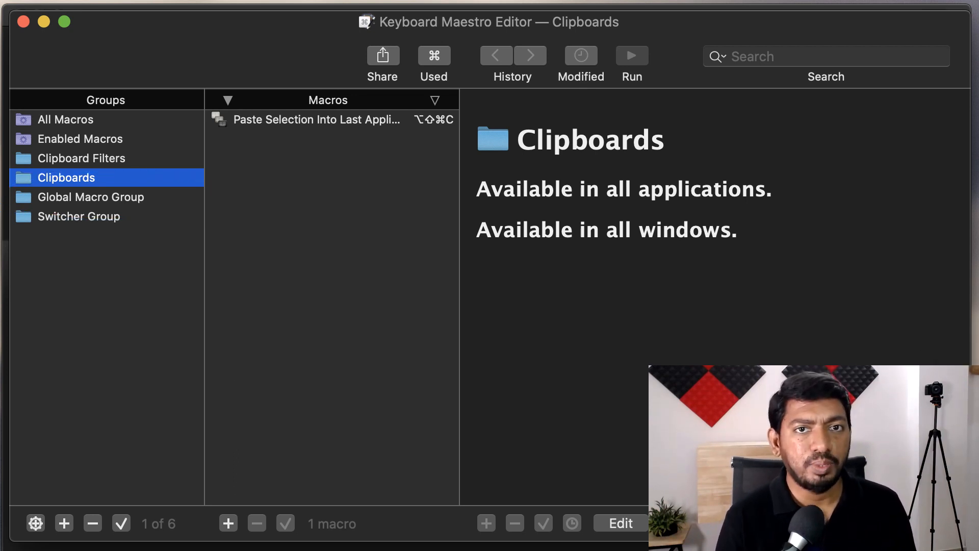
{"action": "mouse_move", "coordinate": [77, 201]}
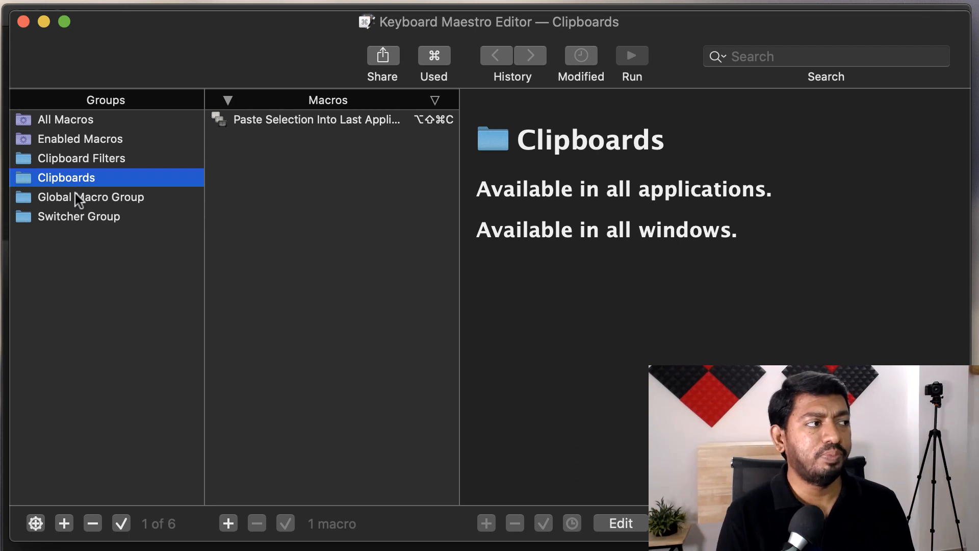
In the Global Macro Group, add a new macro with a hot key trigger set to Tab.
{"action": "left_click", "coordinate": [91, 197]}
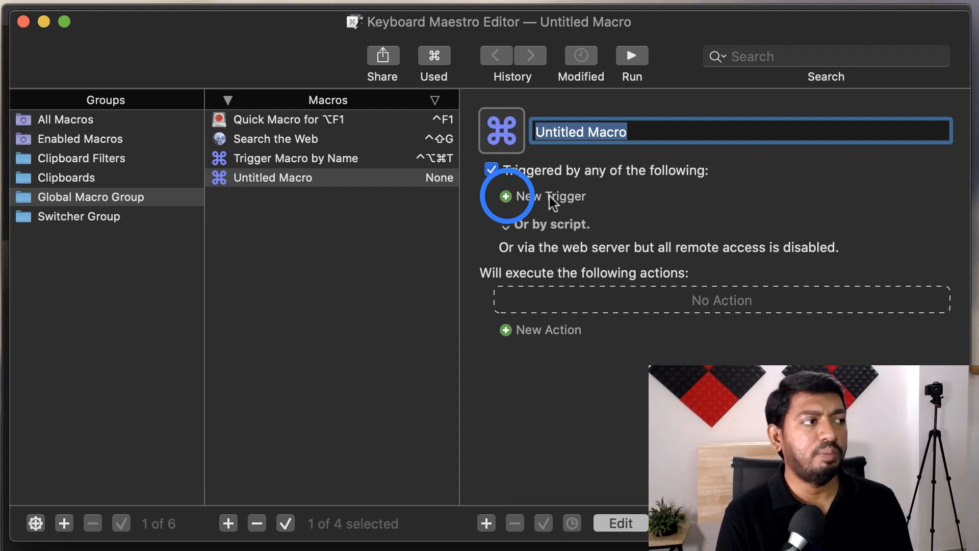
{"action": "left_click", "coordinate": [504, 196]}
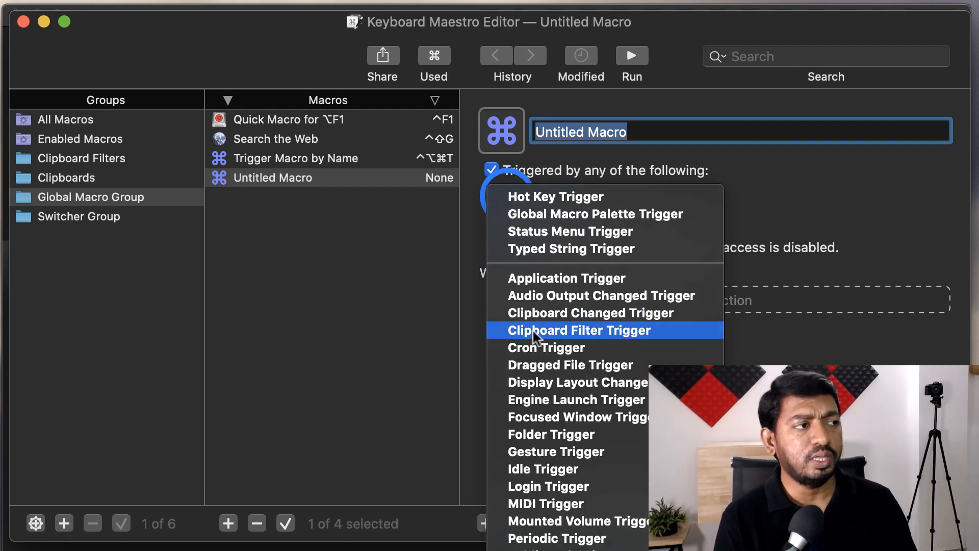
{"action": "mouse_move", "coordinate": [551, 434]}
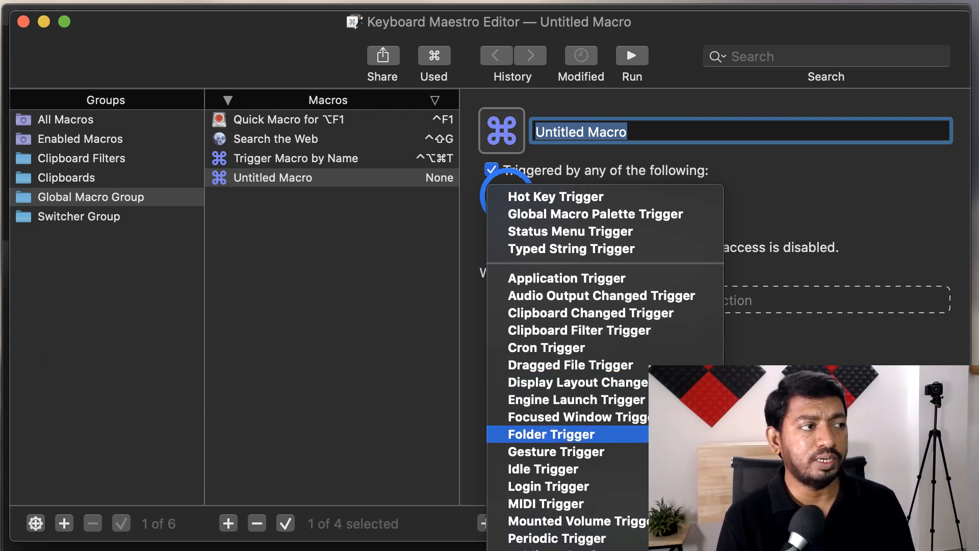
{"action": "mouse_move", "coordinate": [542, 469]}
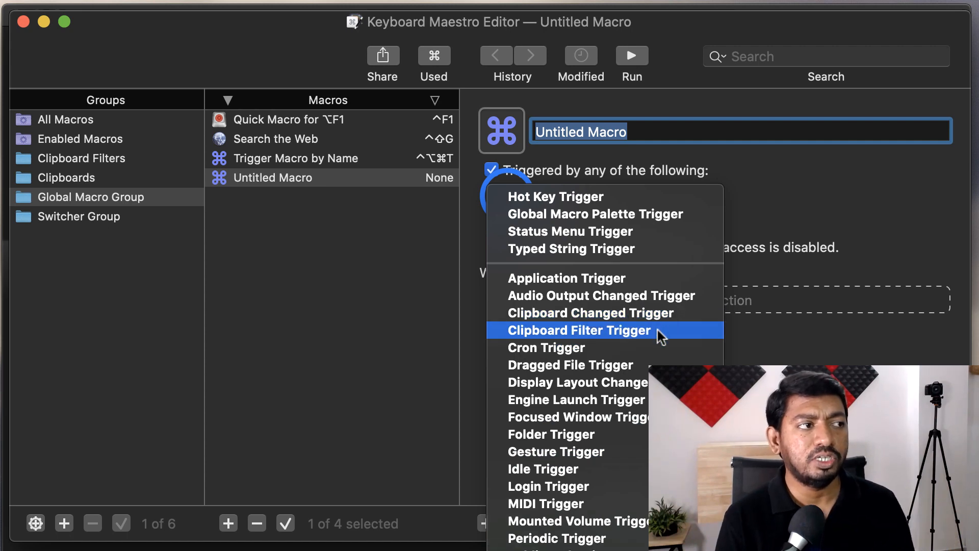
{"action": "mouse_move", "coordinate": [622, 330]}
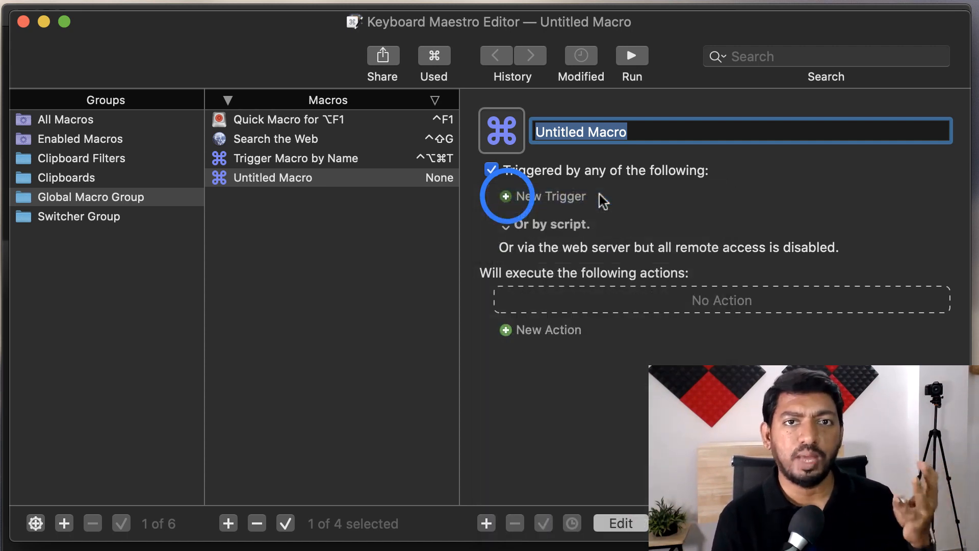
{"action": "left_click", "coordinate": [506, 196]}
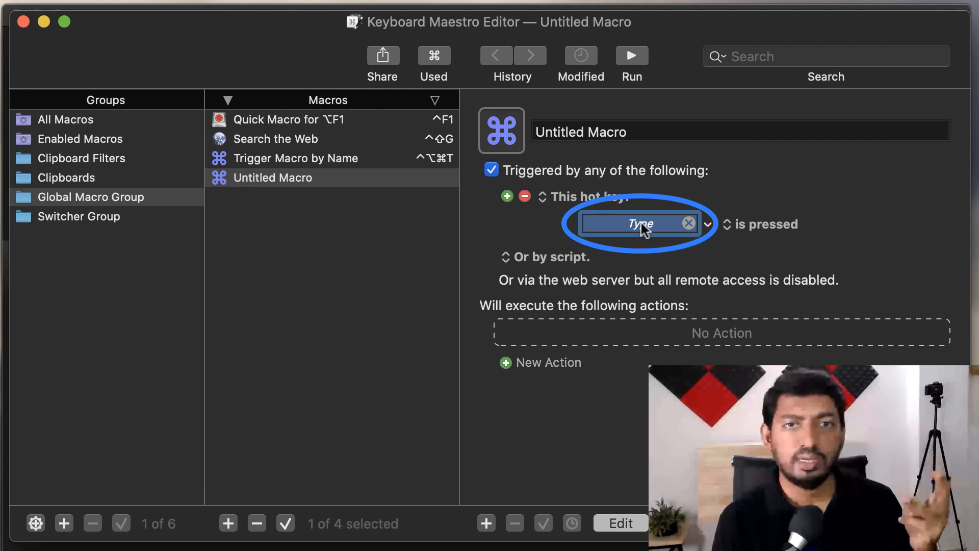
{"action": "mouse_move", "coordinate": [657, 229]}
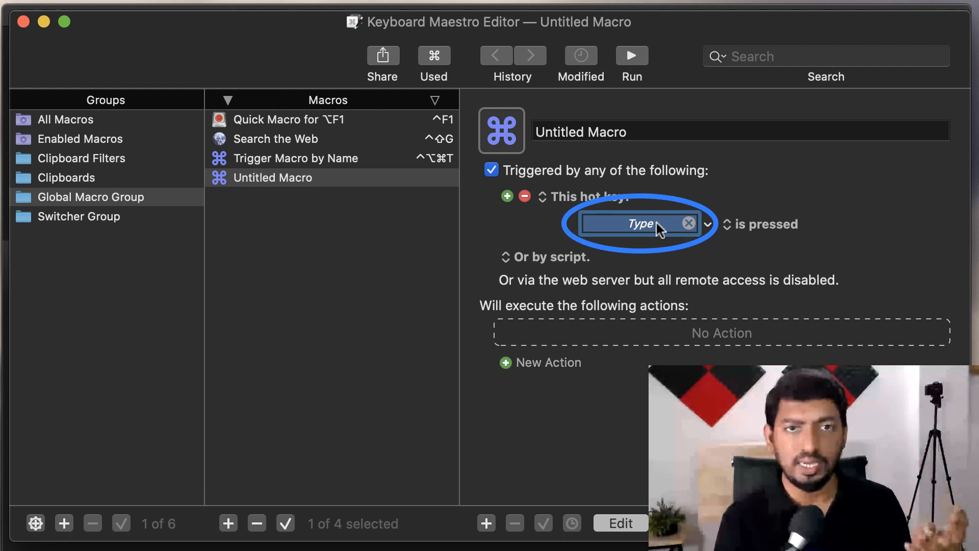
{"action": "left_click", "coordinate": [708, 224]}
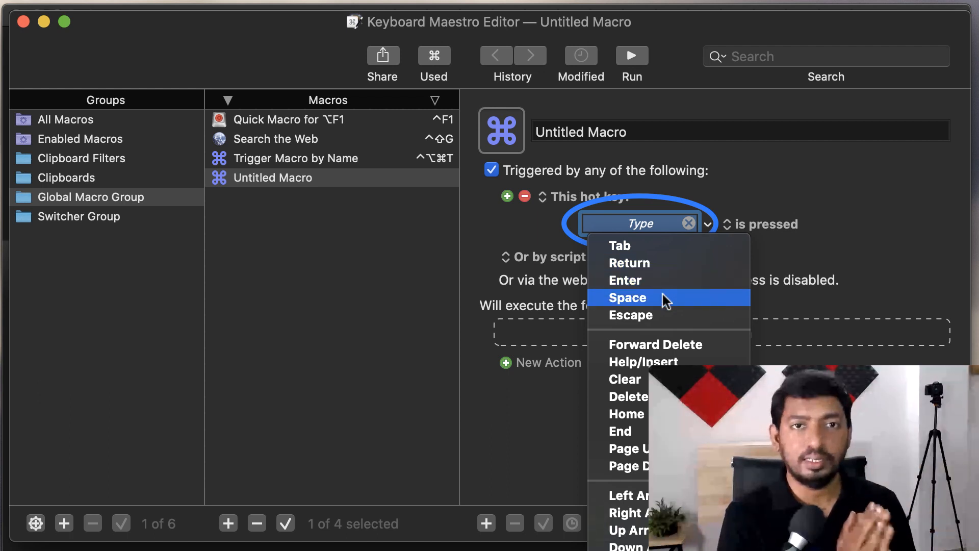
{"action": "mouse_move", "coordinate": [652, 250]}
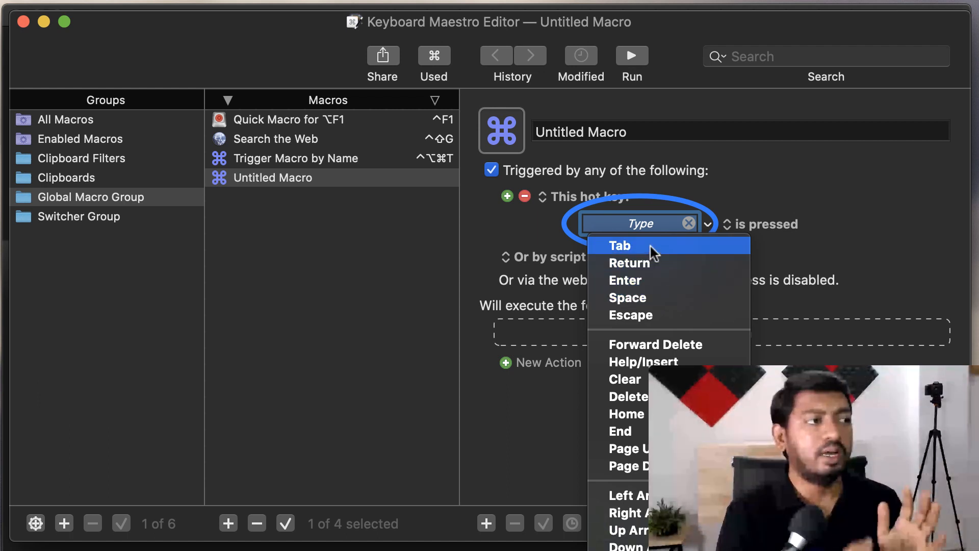
{"action": "left_click", "coordinate": [619, 246]}
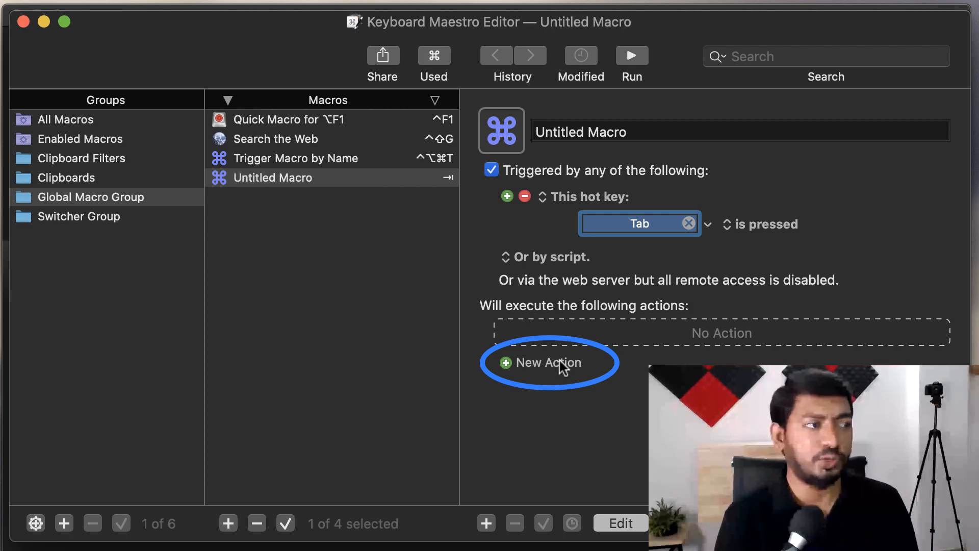
{"action": "mouse_move", "coordinate": [559, 367]}
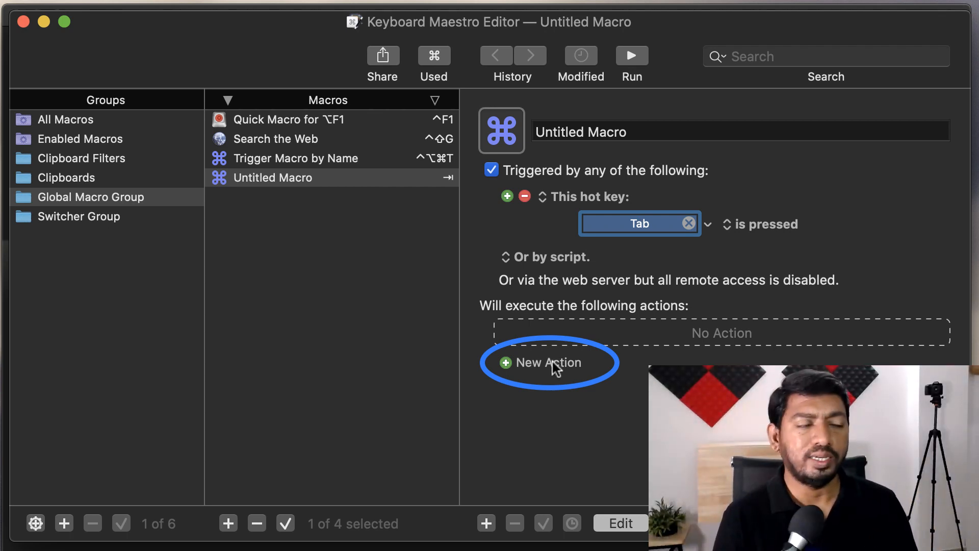
From the Open category, add an Open a File, Folder or Application action to the macro.
{"action": "left_click", "coordinate": [548, 362]}
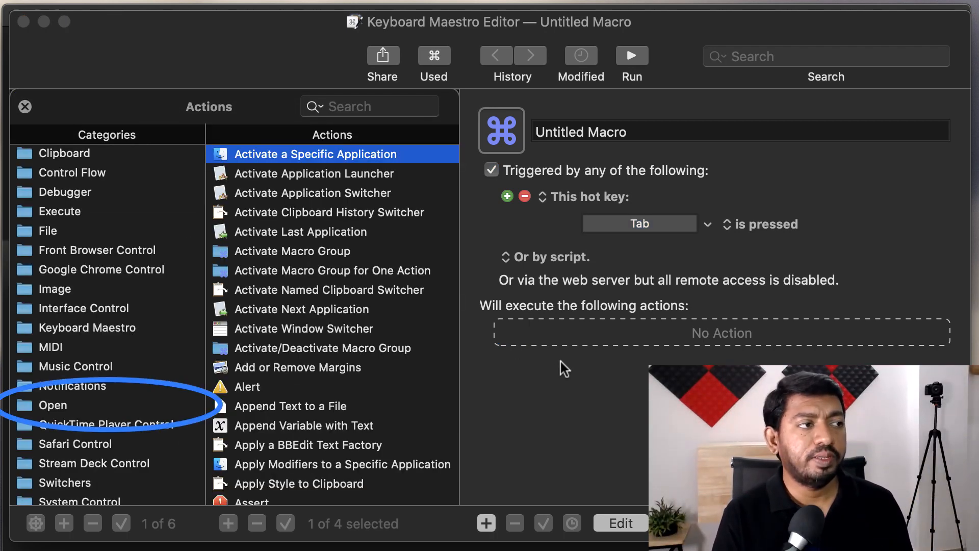
{"action": "scroll", "scroll_direction": "down", "scroll_amount": 3}
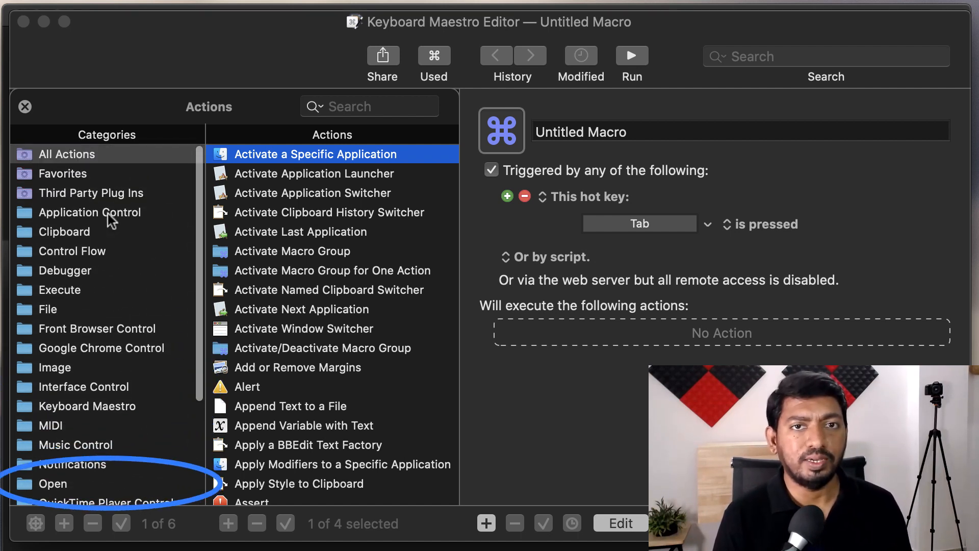
{"action": "left_click", "coordinate": [52, 483]}
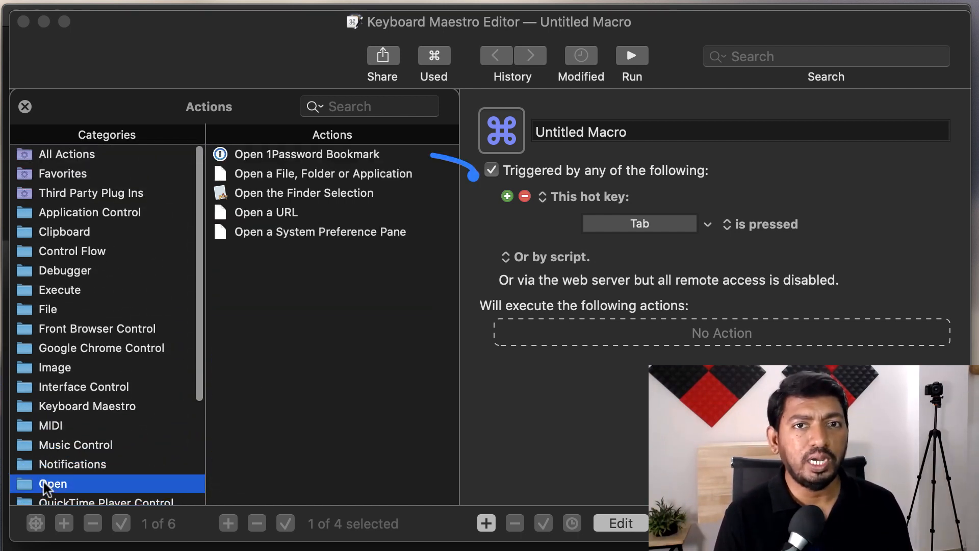
{"action": "left_click", "coordinate": [322, 173]}
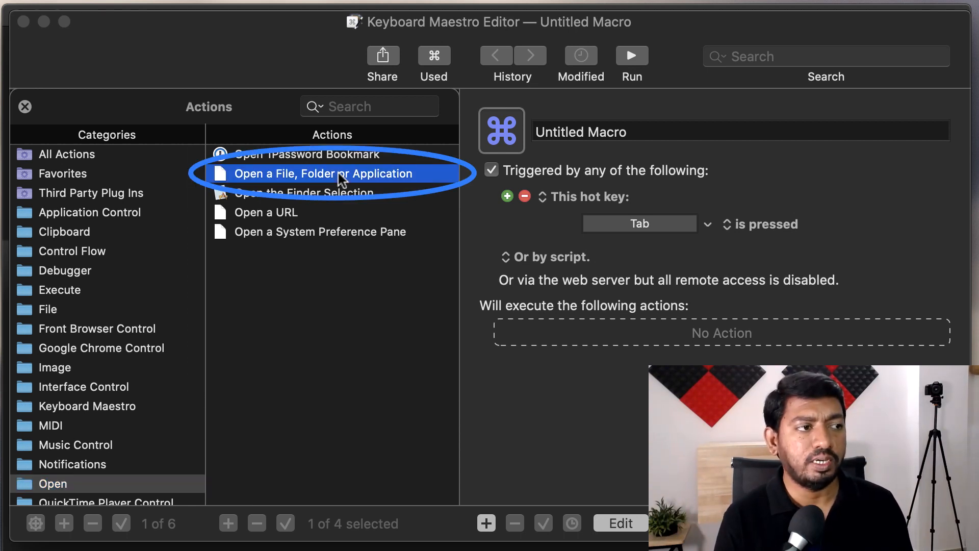
{"action": "mouse_move", "coordinate": [135, 275]}
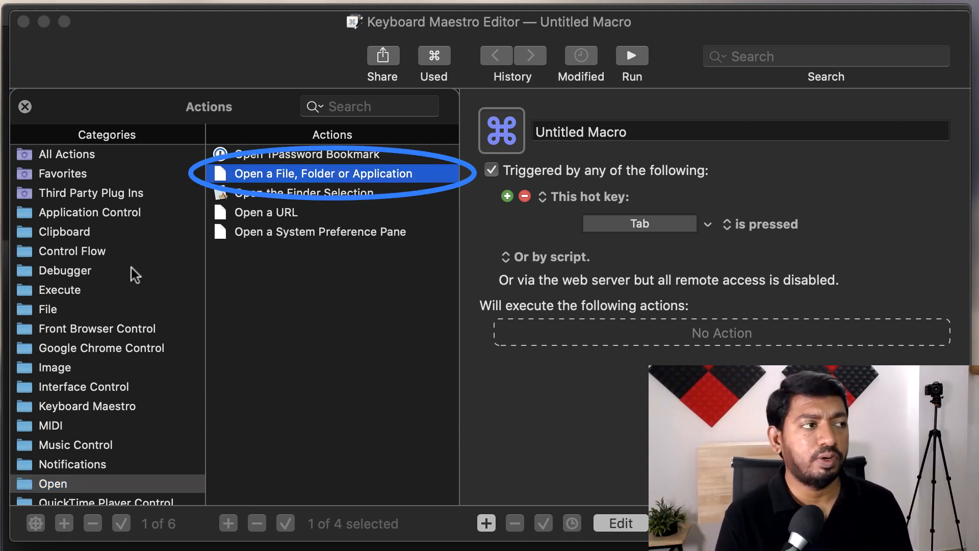
{"action": "scroll", "scroll_direction": "down", "scroll_amount": 3}
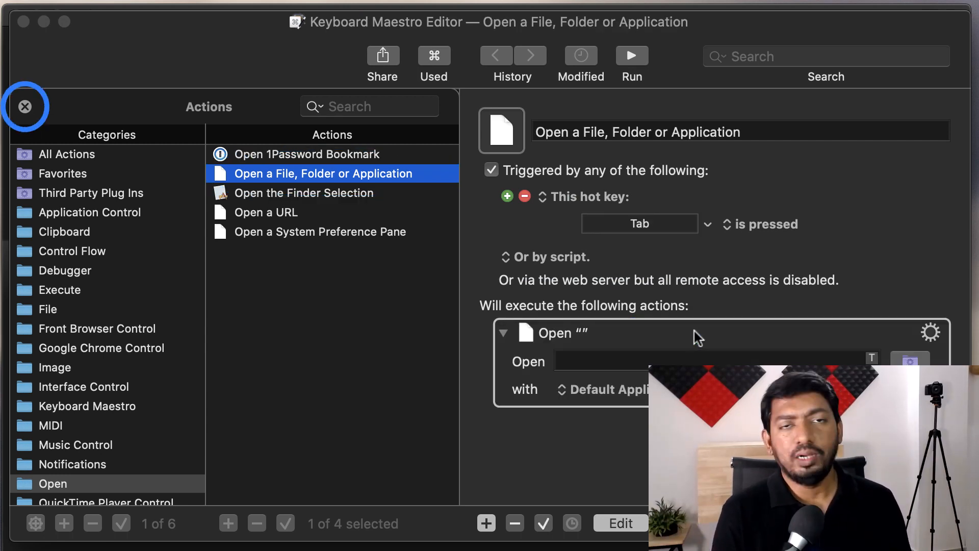
Point the action at ~/Downloads/activate-facebook-dark-mode.jpg and close the Actions library.
{"action": "left_click", "coordinate": [908, 361]}
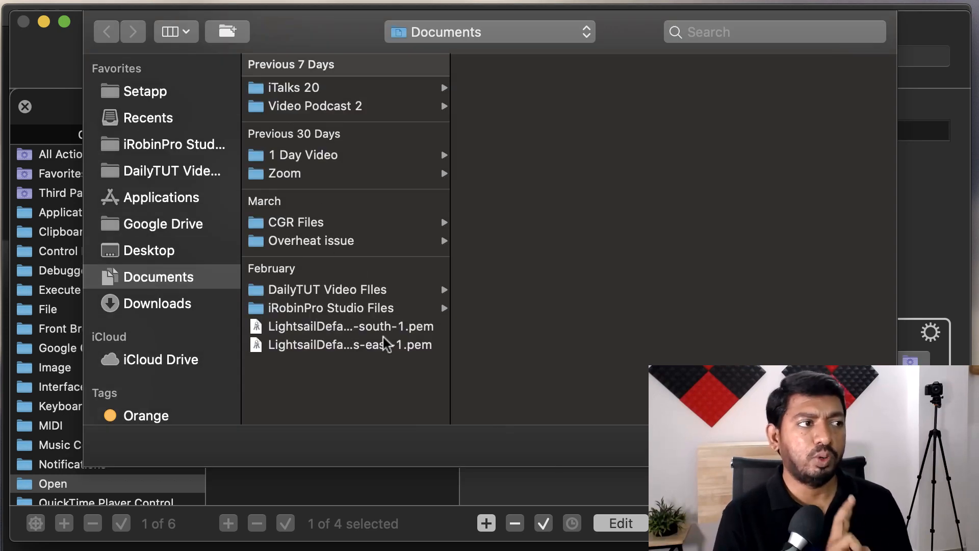
{"action": "left_click", "coordinate": [159, 303]}
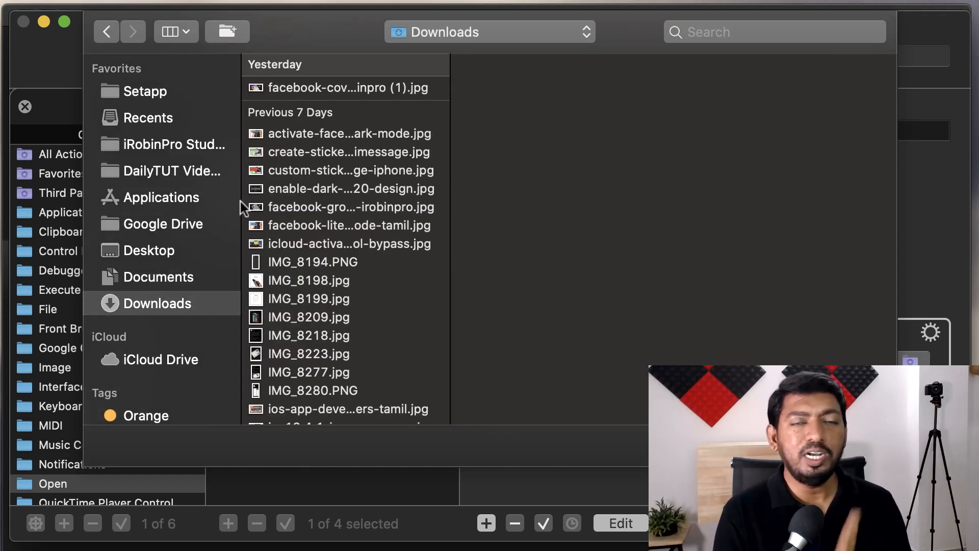
{"action": "left_click", "coordinate": [350, 132]}
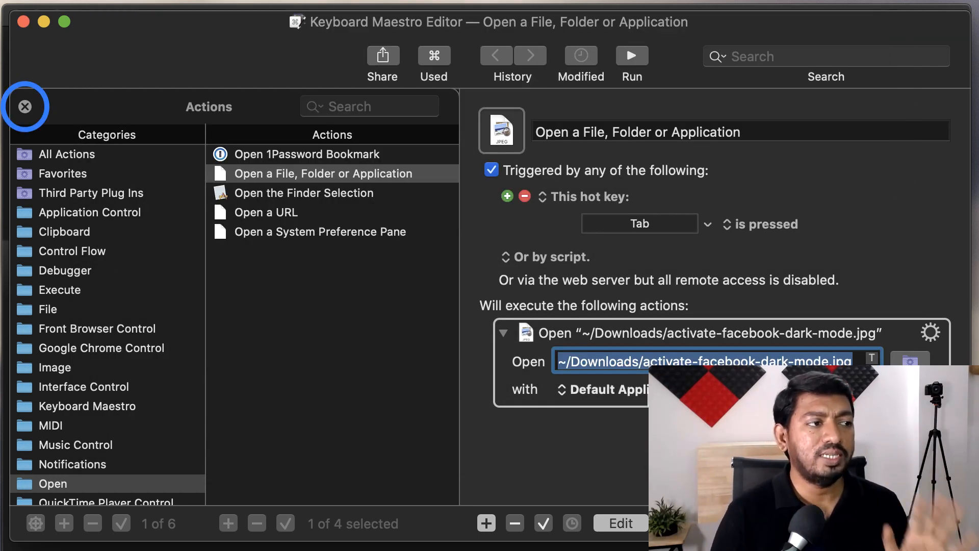
{"action": "mouse_move", "coordinate": [24, 106]}
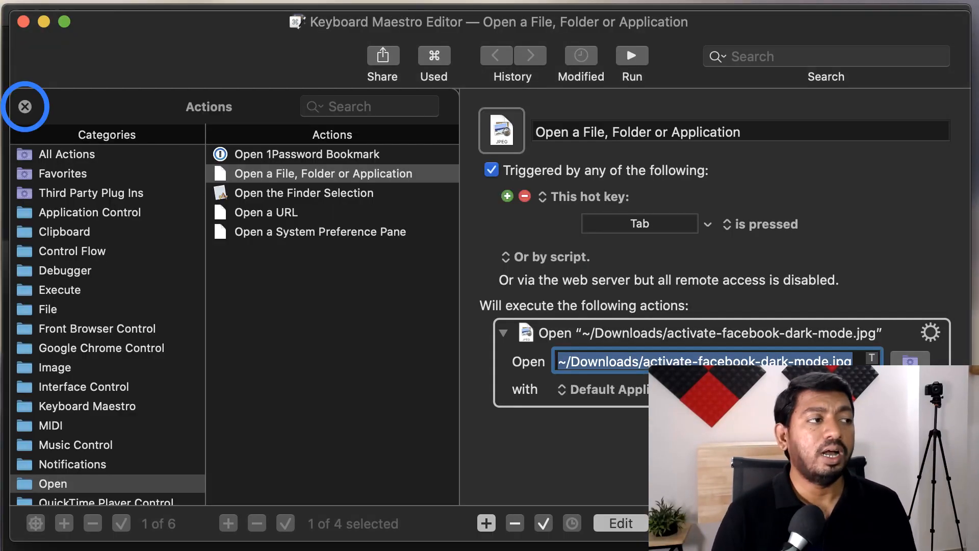
{"action": "left_click", "coordinate": [25, 106]}
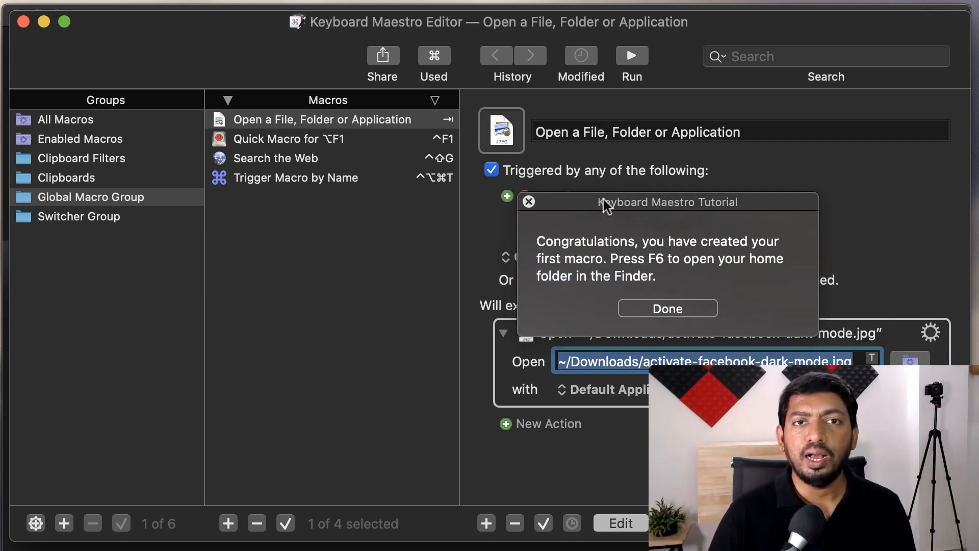
Dismiss the congratulations message and view All Macros, including the Flip Horizontal filter.
{"action": "left_click", "coordinate": [667, 308]}
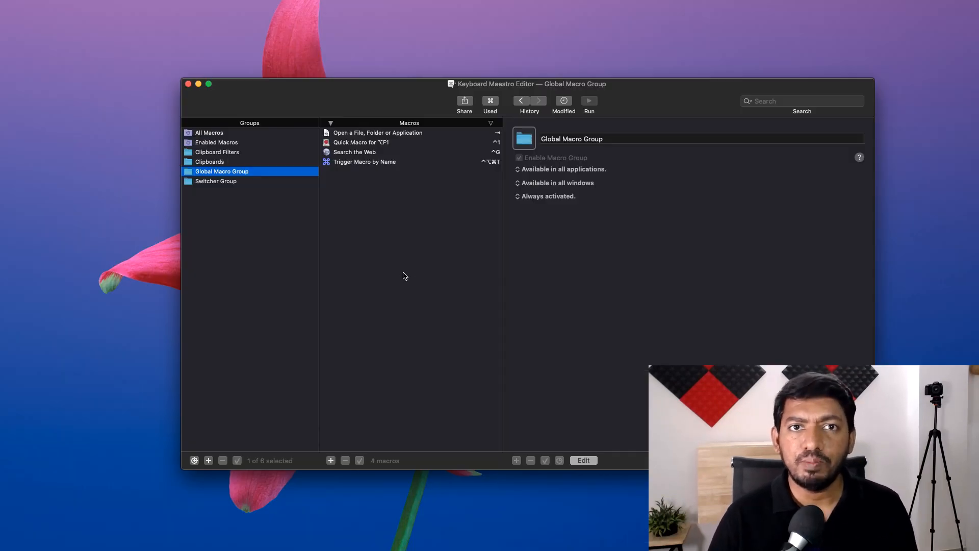
{"action": "mouse_move", "coordinate": [373, 150]}
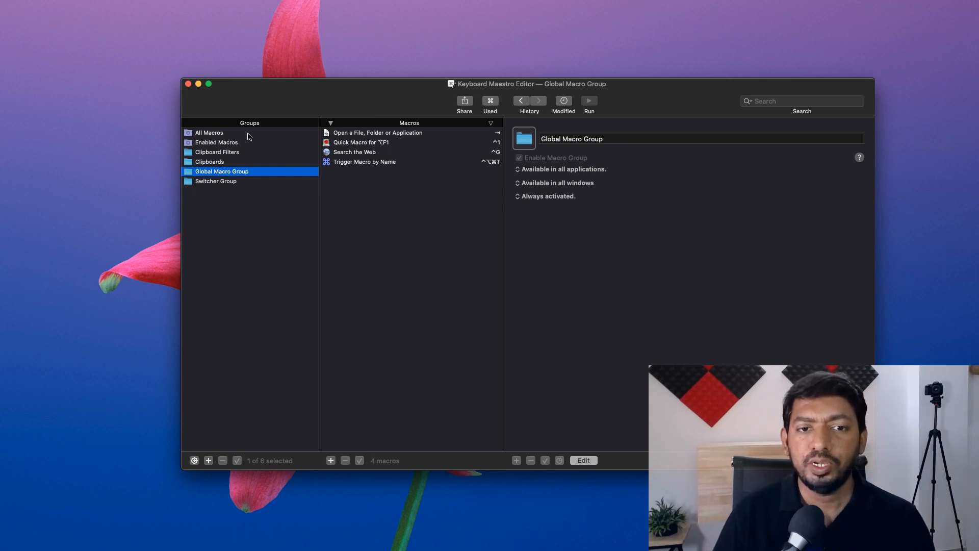
{"action": "left_click", "coordinate": [209, 132]}
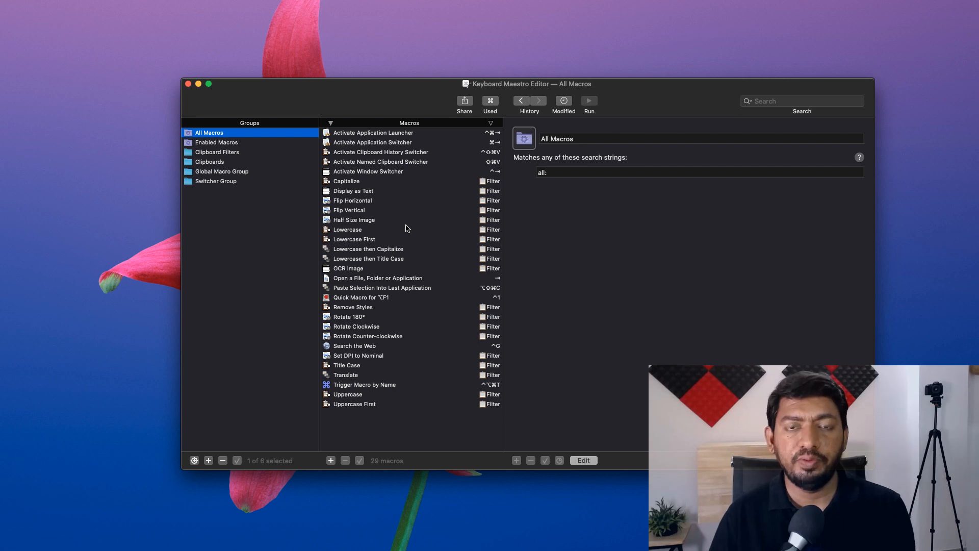
{"action": "mouse_move", "coordinate": [405, 189]}
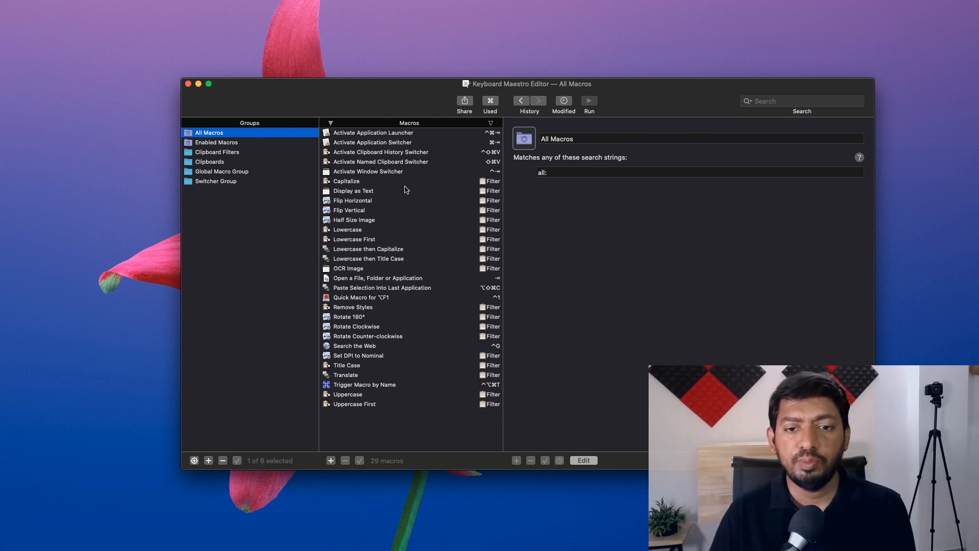
{"action": "left_click", "coordinate": [352, 199]}
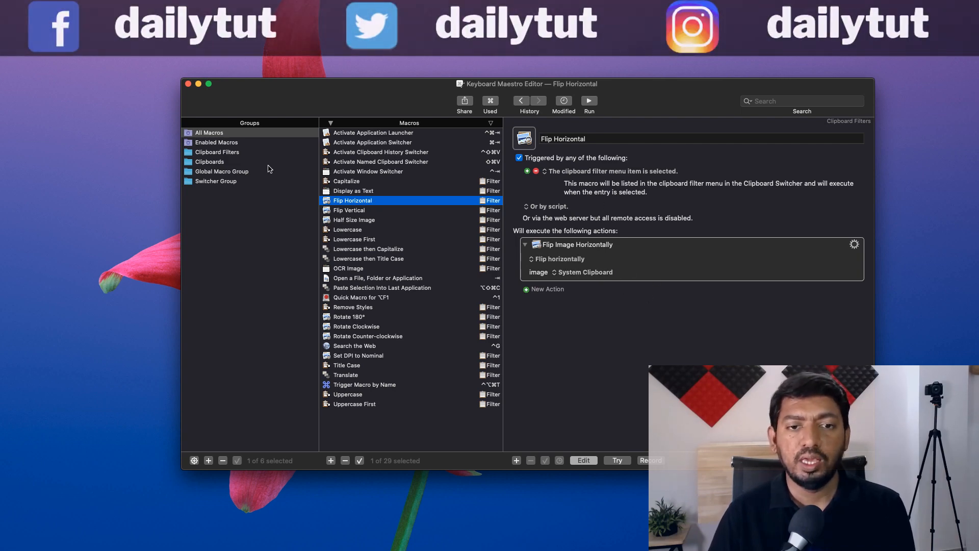
Browse the Clipboards and Clipboard Filters groups, then return to the Global group's Open a File macro.
{"action": "left_click", "coordinate": [209, 162]}
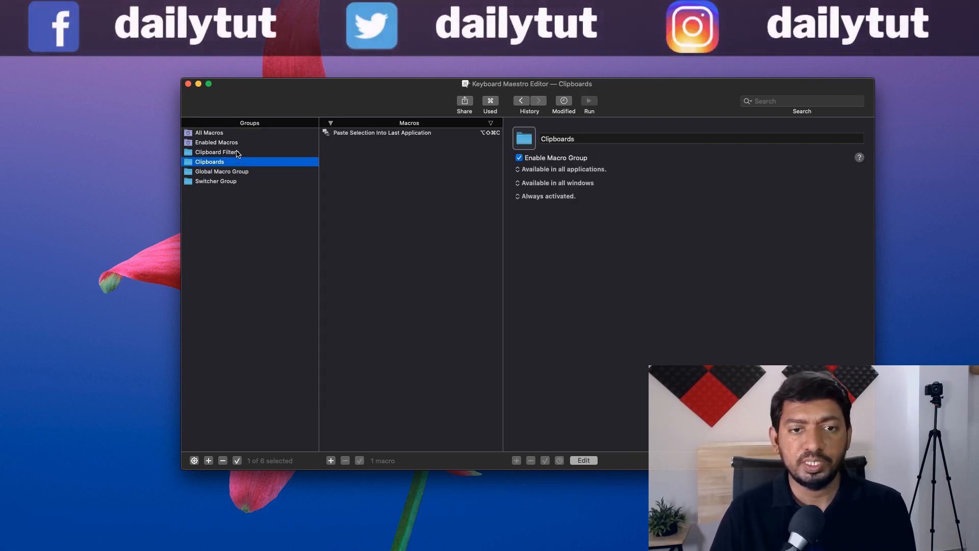
{"action": "left_click", "coordinate": [217, 152]}
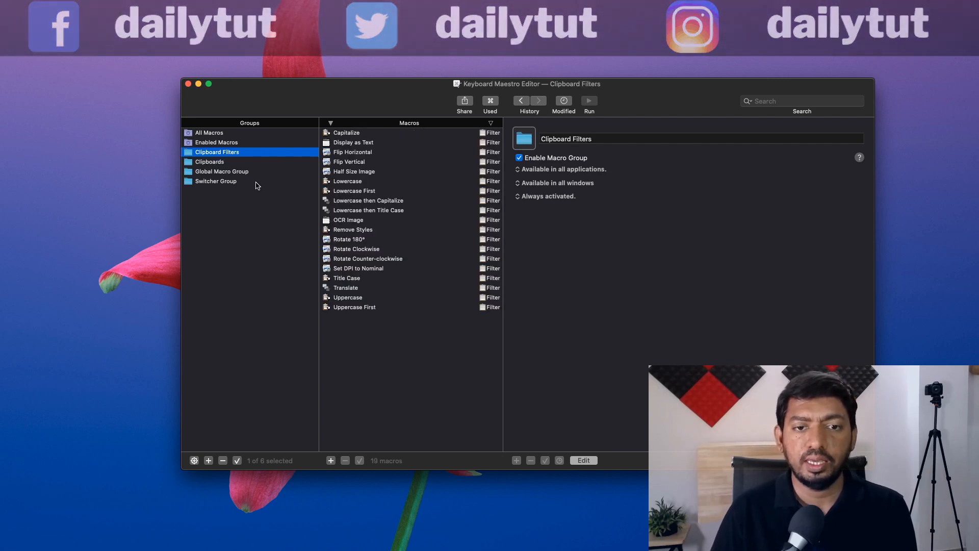
{"action": "left_click", "coordinate": [222, 171]}
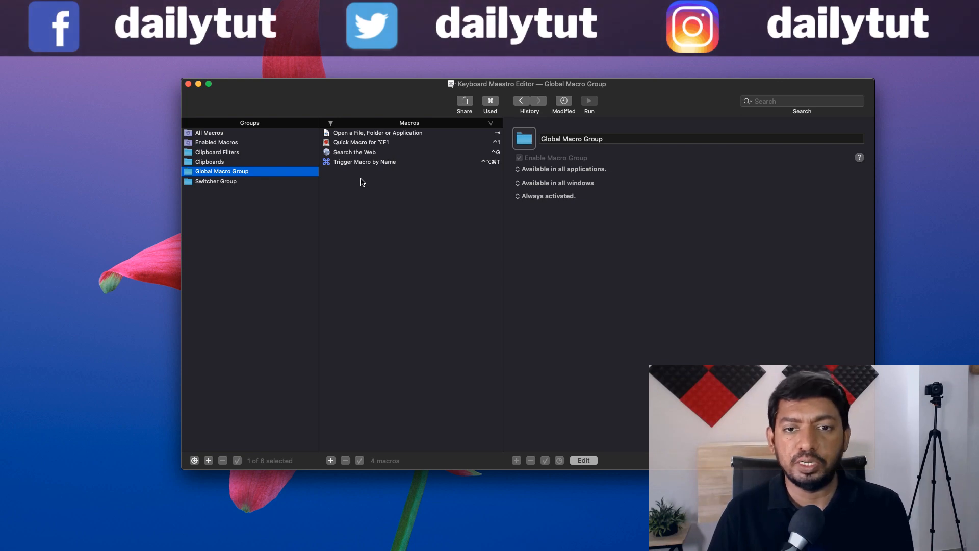
{"action": "left_click", "coordinate": [378, 132]}
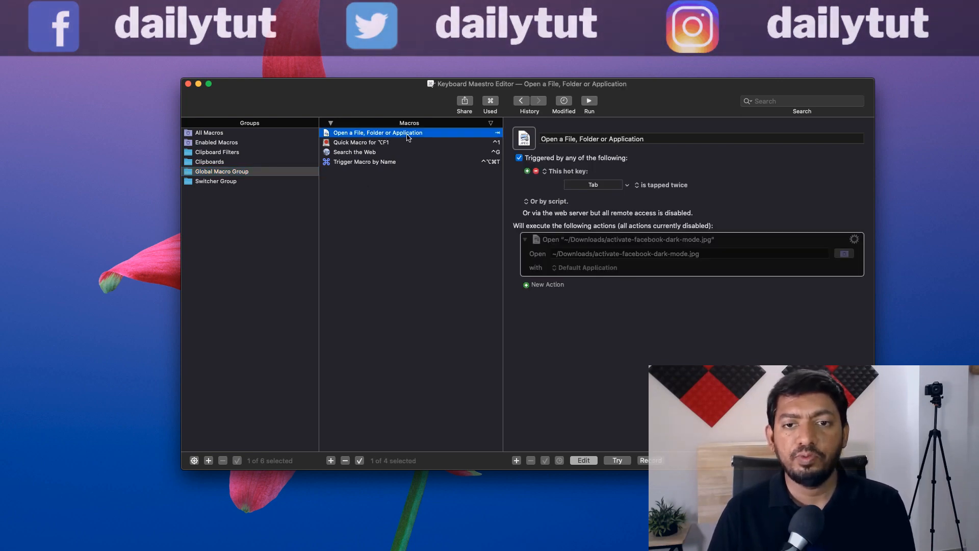
{"action": "mouse_move", "coordinate": [400, 146]}
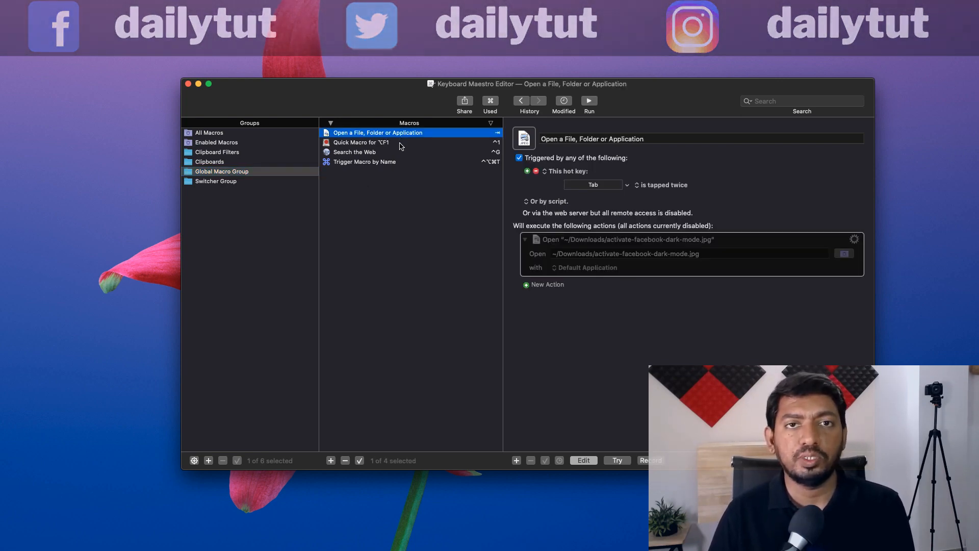
Select the Quick Macro for ⌥F1 to review its hot key and Record Quick Macro action.
{"action": "left_click", "coordinate": [361, 143]}
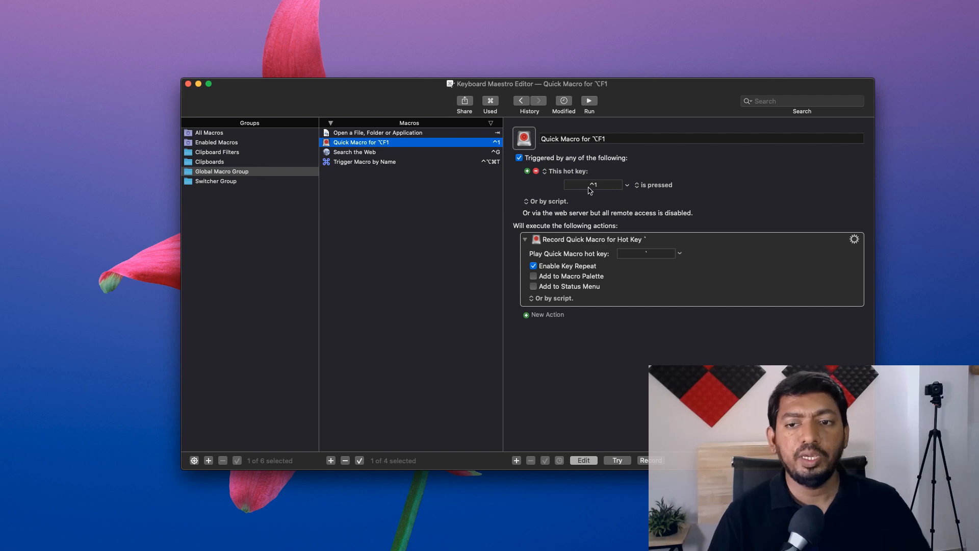
{"action": "mouse_move", "coordinate": [582, 221]}
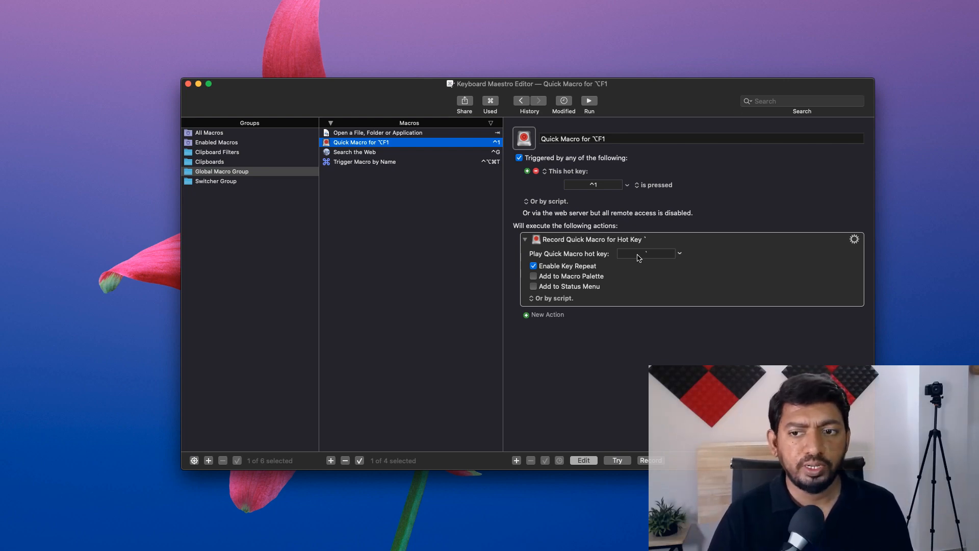
{"action": "mouse_move", "coordinate": [640, 347]}
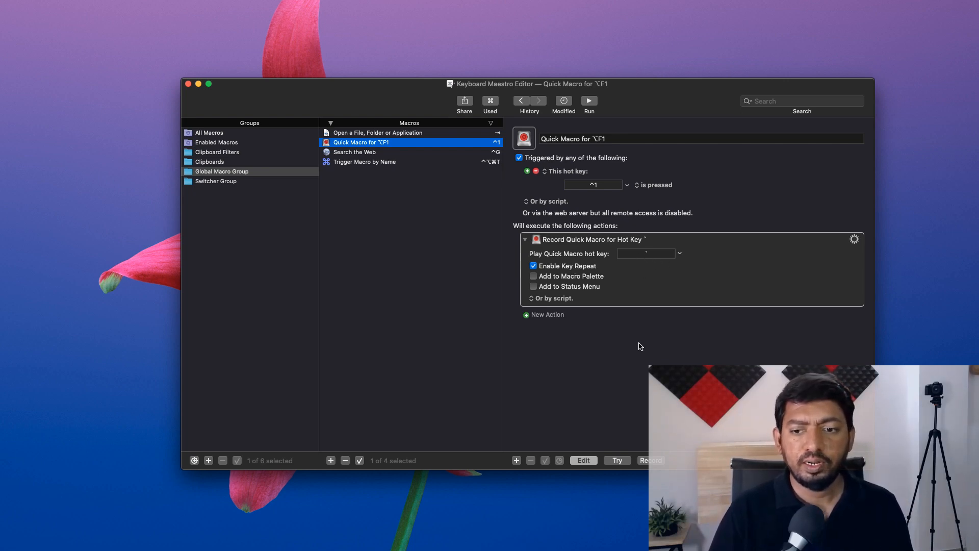
{"action": "mouse_move", "coordinate": [673, 98]}
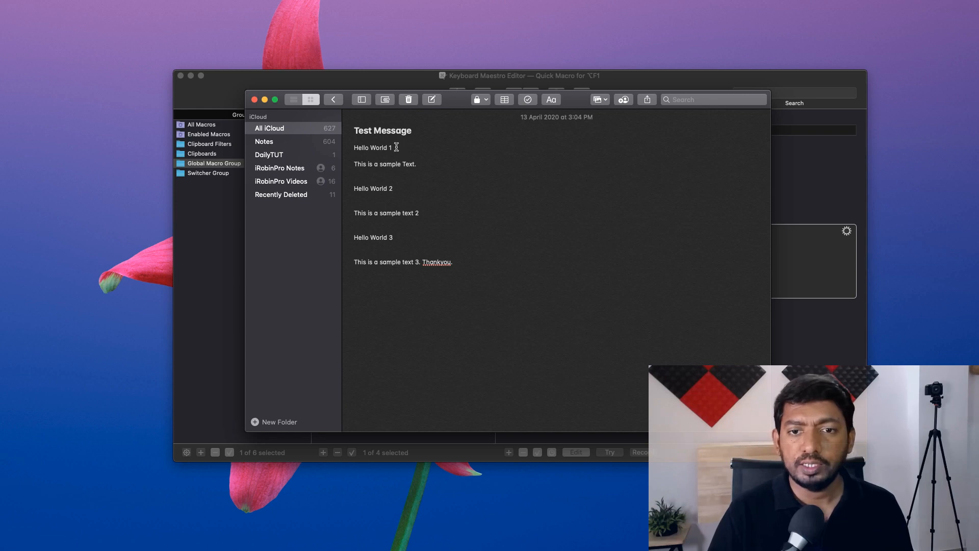
Select the Hello World 1 line, bold it with the recorded quick macro, then move to Hello World 2.
{"action": "double_click", "coordinate": [372, 147]}
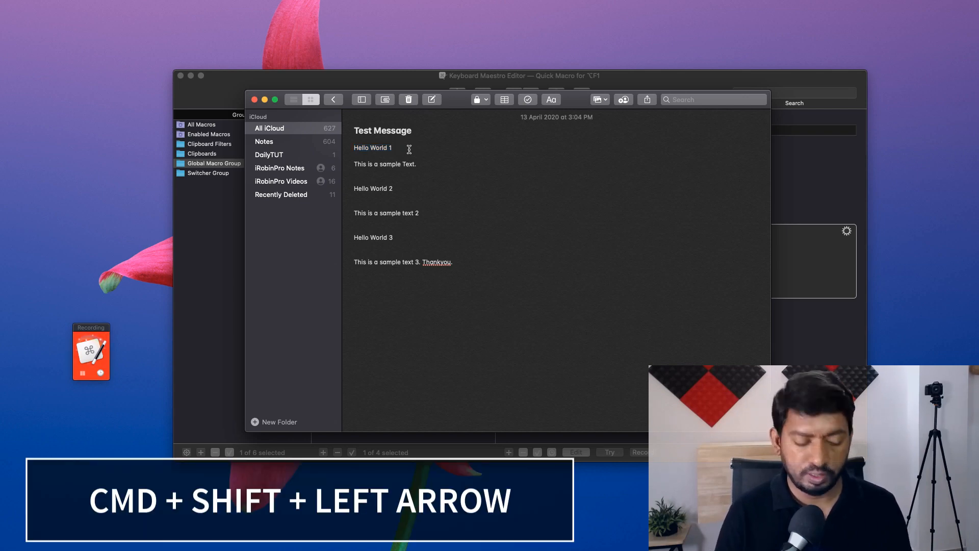
{"action": "key", "text": "cmd+shift+left"}
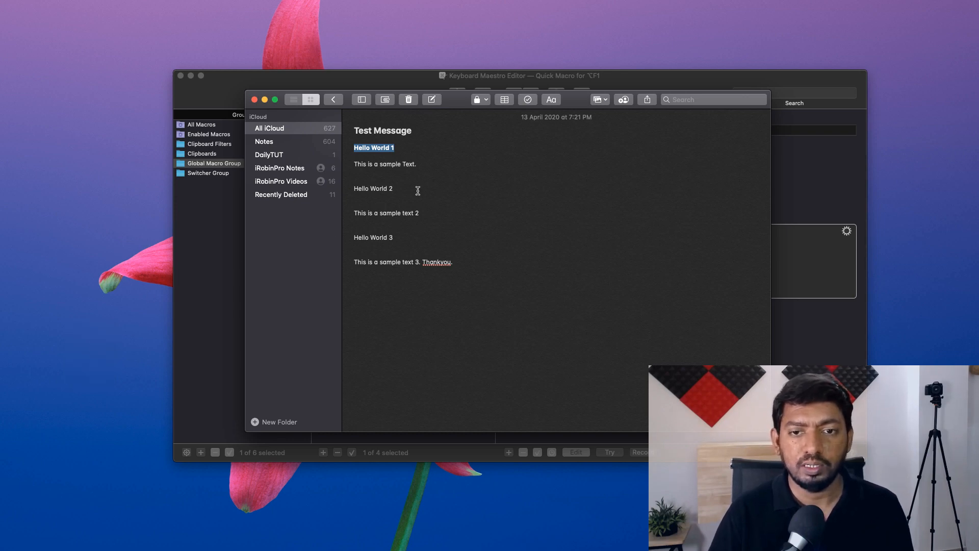
{"action": "left_click", "coordinate": [394, 188]}
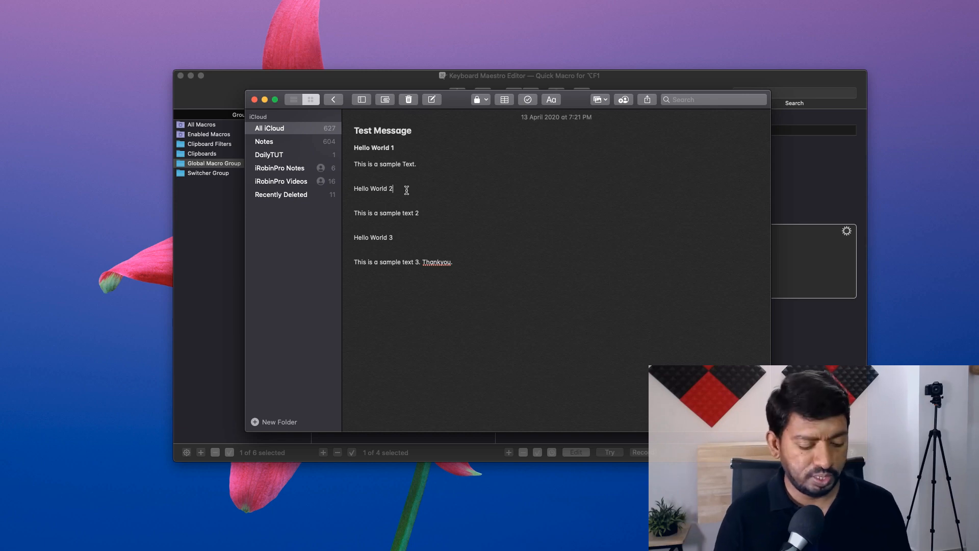
{"action": "double_click", "coordinate": [373, 188]}
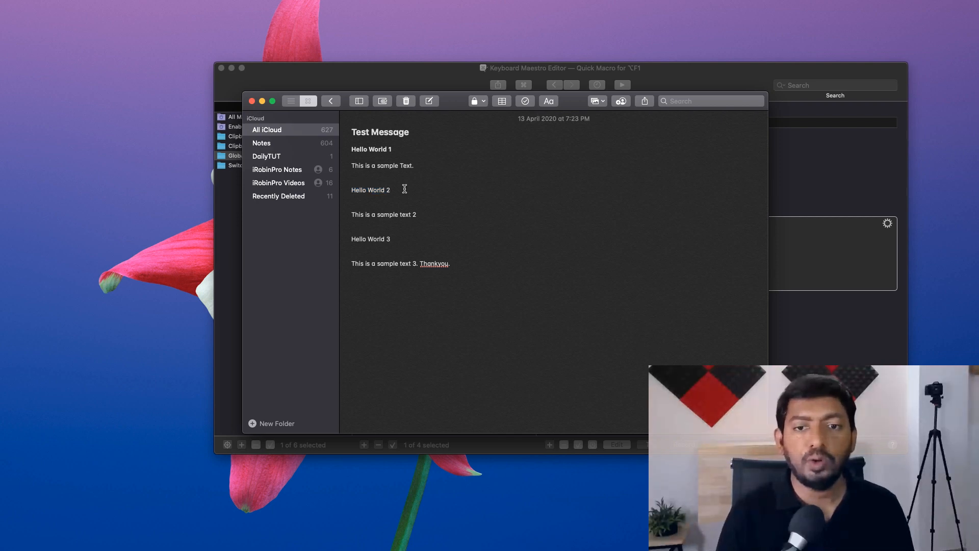
{"action": "left_click", "coordinate": [391, 189]}
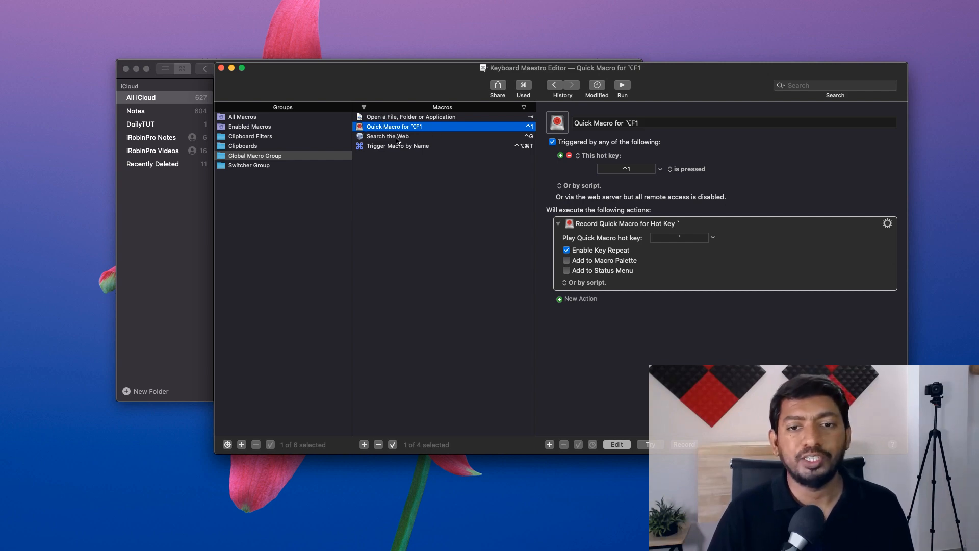
Select the Search the Web macro, triggered by ⌃G, in the Global Macro Group.
{"action": "left_click", "coordinate": [387, 135]}
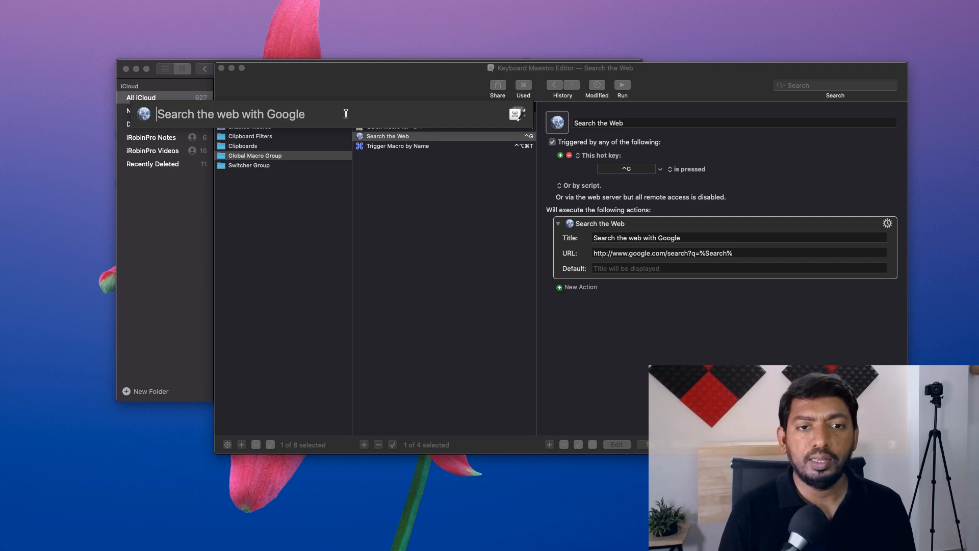
Search Google for dailytut via the macro, skim the results, and close the Safari window.
{"action": "type", "text": "dailytut"}
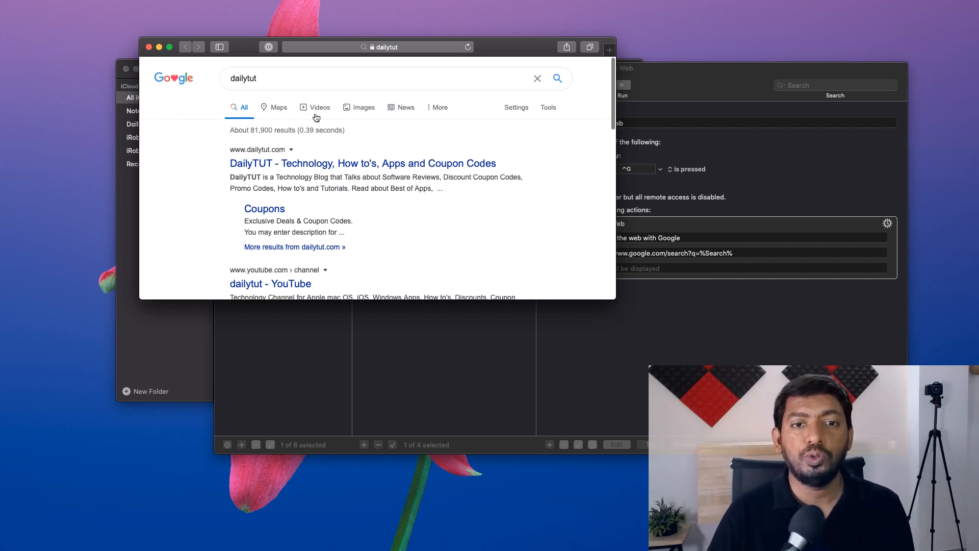
{"action": "scroll", "scroll_direction": "down", "scroll_amount": 3}
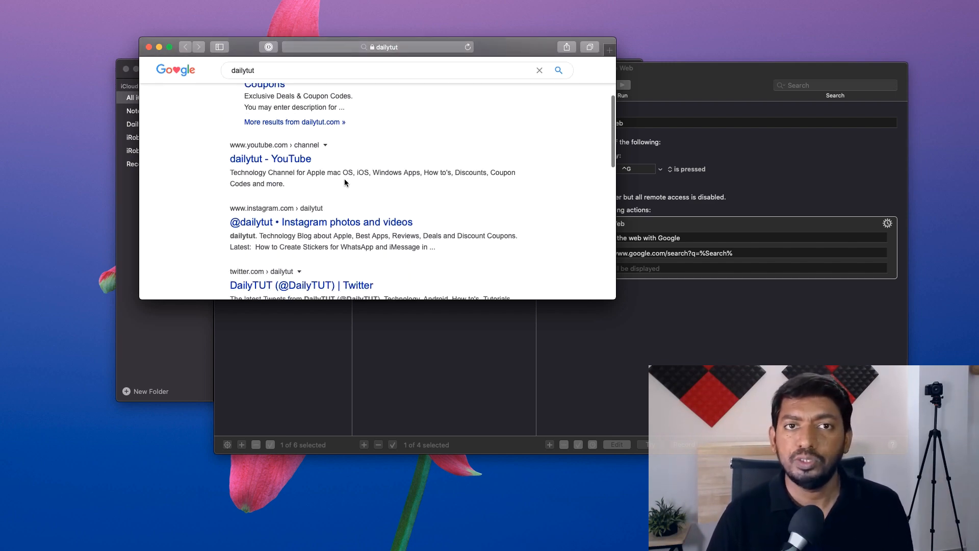
{"action": "mouse_move", "coordinate": [355, 191]}
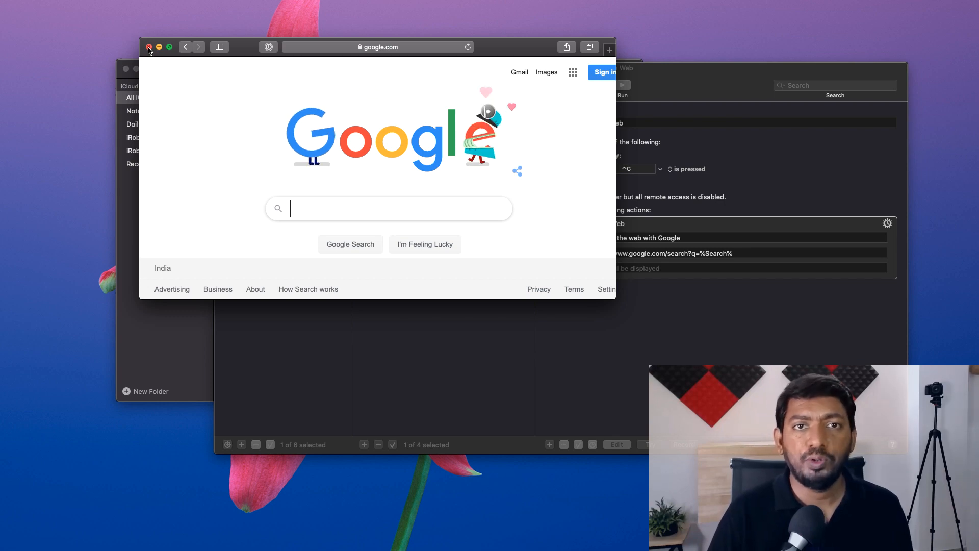
{"action": "left_click", "coordinate": [149, 46]}
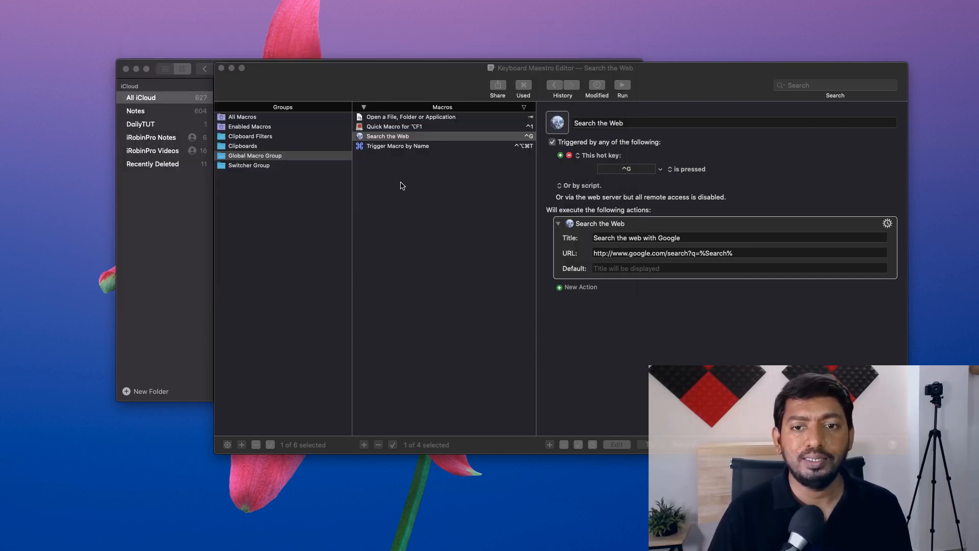
{"action": "left_click", "coordinate": [387, 136]}
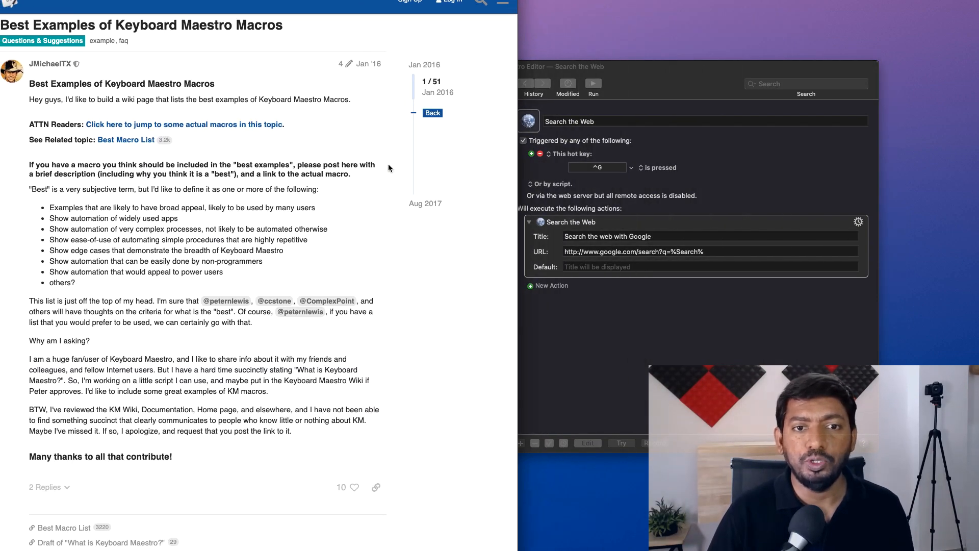
Scroll the forum topic down to peternlewis's Examples Macro Group post with its .kmmacros download.
{"action": "scroll", "scroll_direction": "down", "scroll_amount": 3}
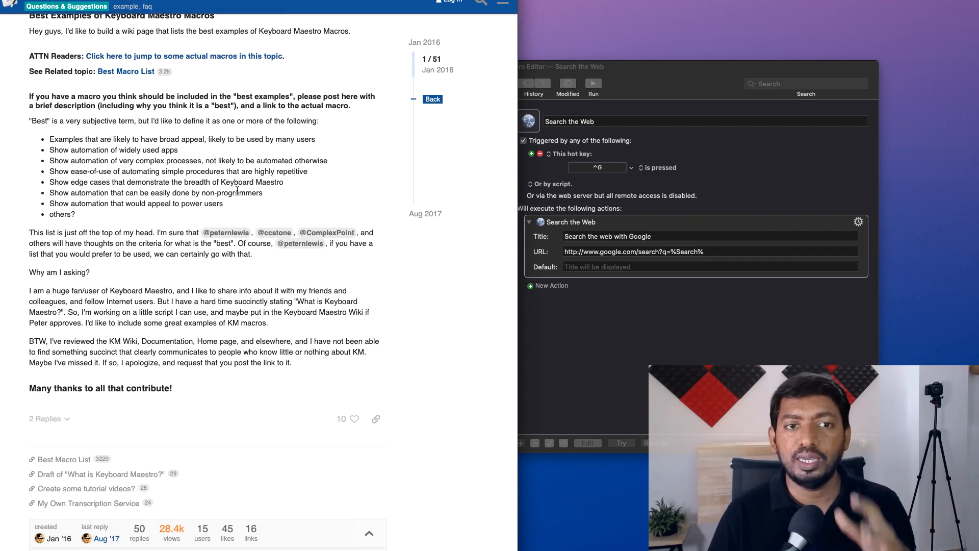
{"action": "scroll", "scroll_direction": "down", "scroll_amount": 3}
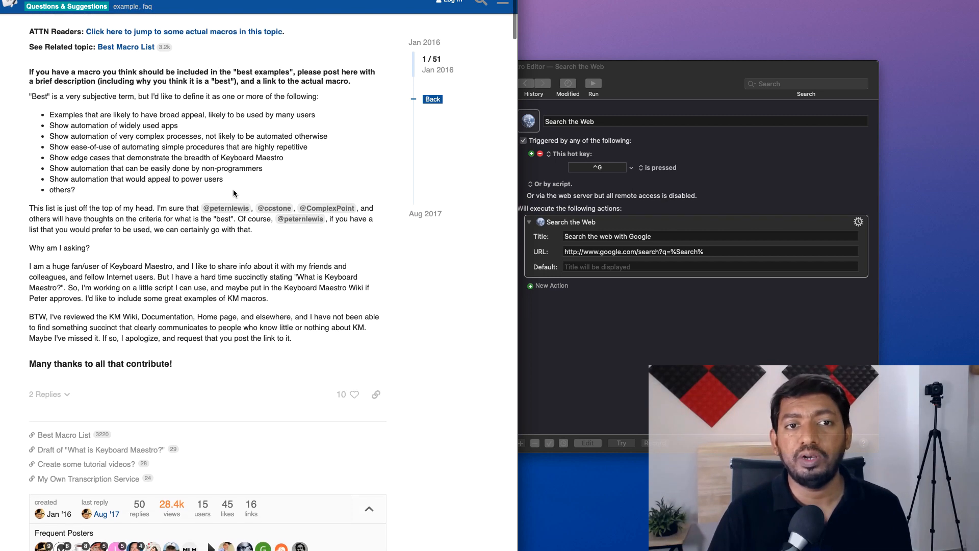
{"action": "scroll", "scroll_direction": "down", "scroll_amount": 3}
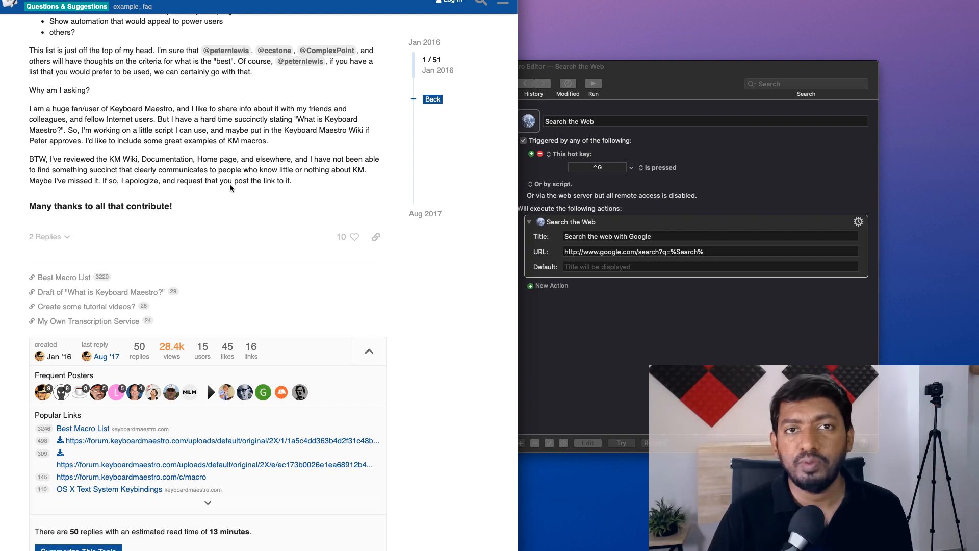
{"action": "scroll", "scroll_direction": "down", "scroll_amount": 3}
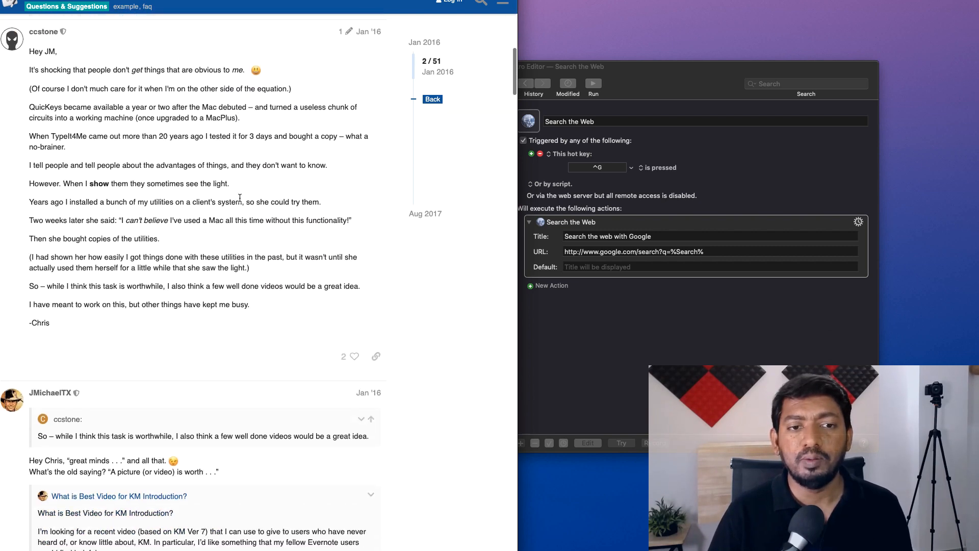
{"action": "scroll", "scroll_direction": "down", "scroll_amount": 3}
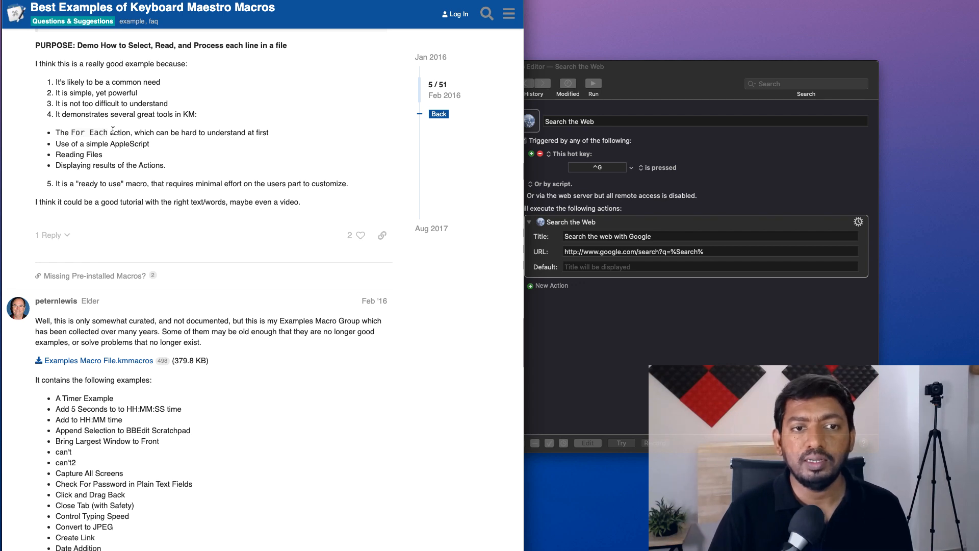
{"action": "left_click_drag", "start_coordinate": [71, 81], "coordinate": [100, 132]}
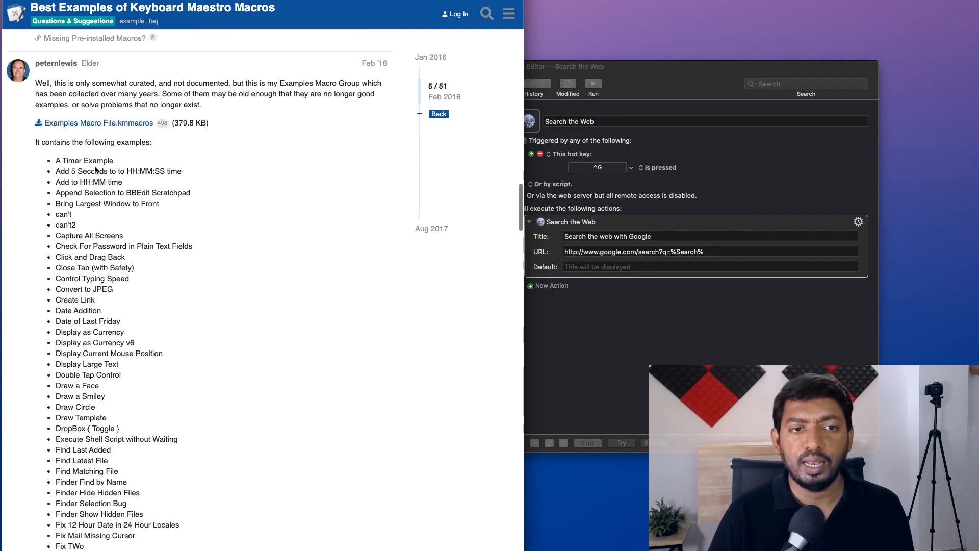
Scroll the wiki macro library to the Text Editing section and highlight its heading.
{"action": "scroll", "scroll_direction": "down", "scroll_amount": 3}
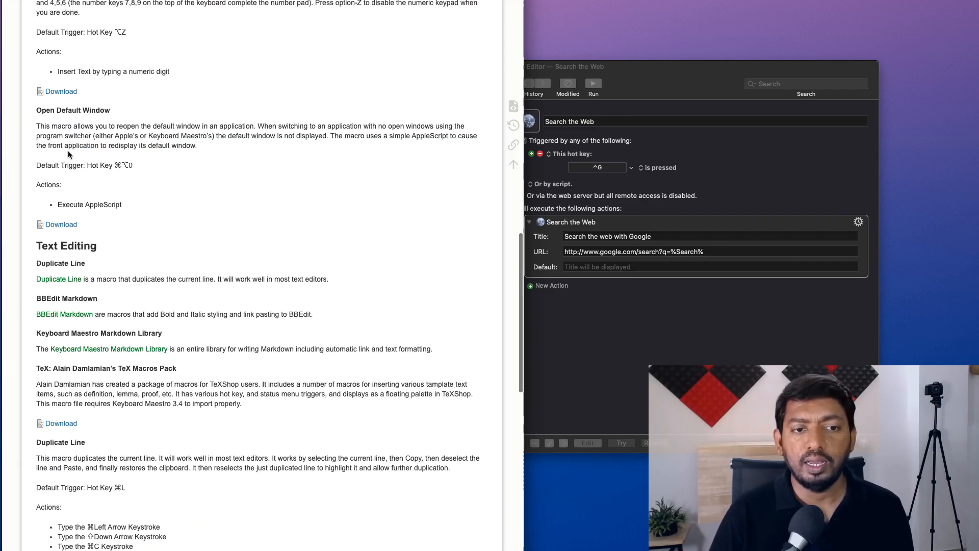
{"action": "scroll", "scroll_direction": "down", "scroll_amount": 3}
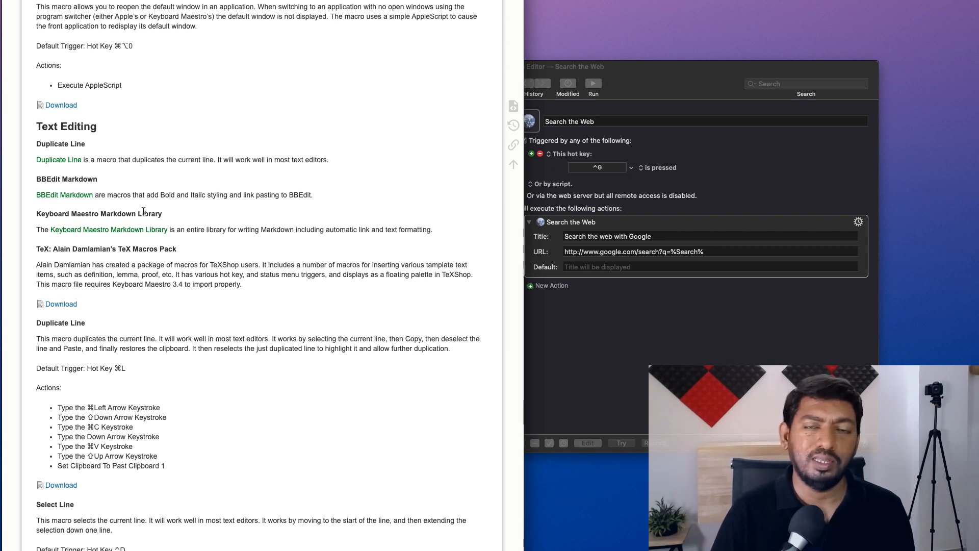
{"action": "double_click", "coordinate": [66, 127]}
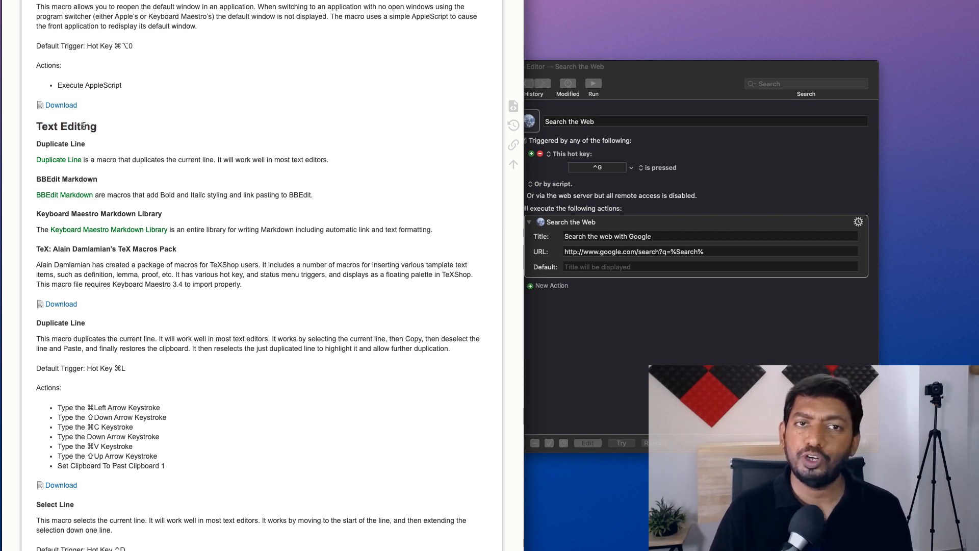
{"action": "double_click", "coordinate": [63, 126]}
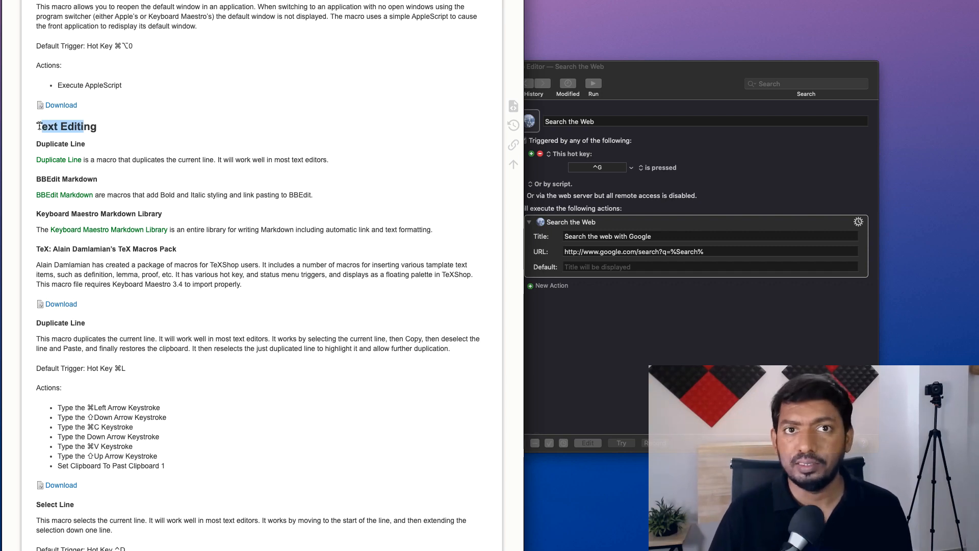
{"action": "double_click", "coordinate": [66, 127]}
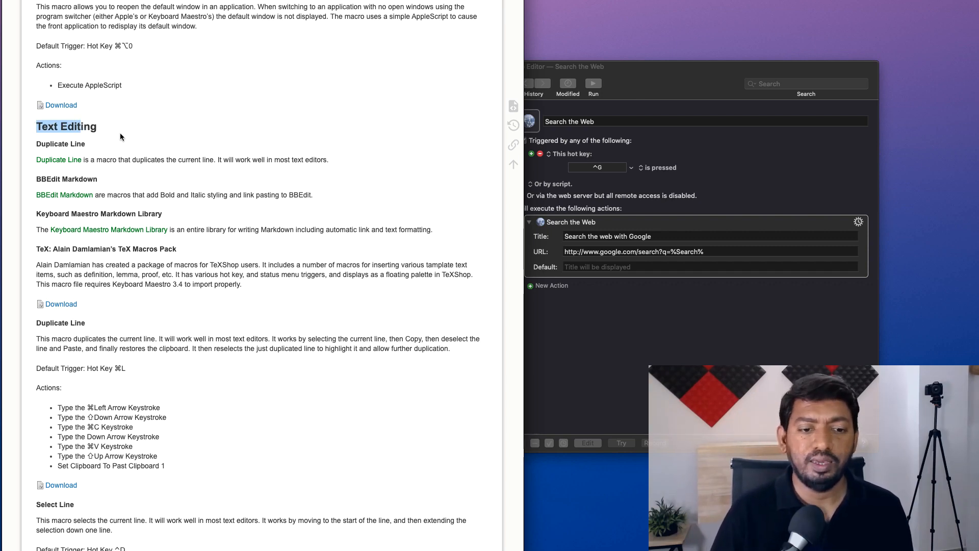
{"action": "scroll", "scroll_direction": "down", "scroll_amount": 3}
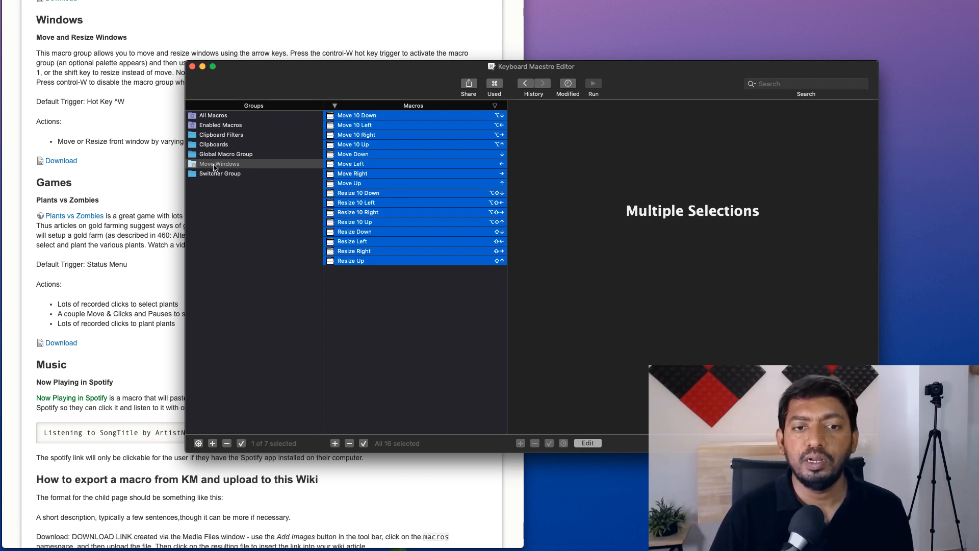
{"action": "mouse_move", "coordinate": [386, 148]}
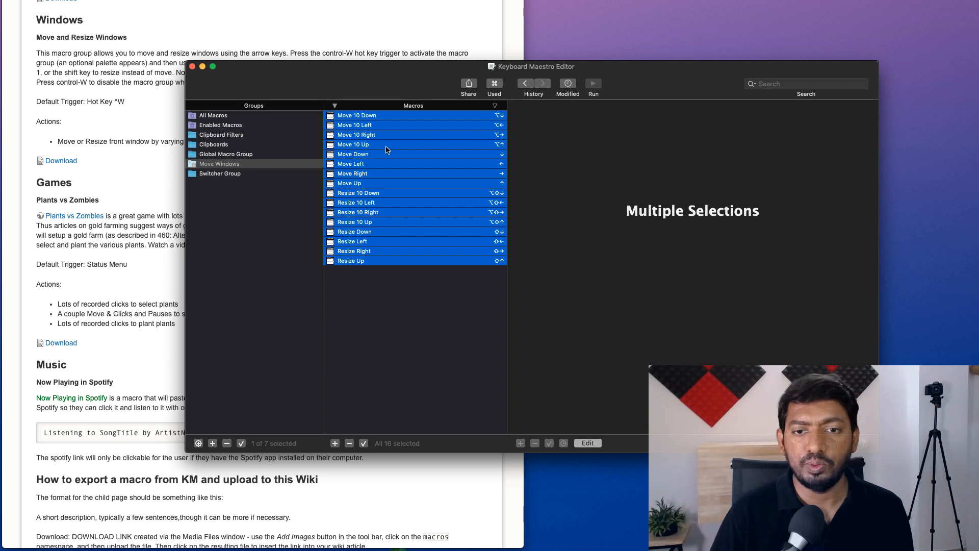
View the Resize Right macro's action in the Move Windows group, then show the Keyboard Maestro homepage.
{"action": "left_click", "coordinate": [354, 251]}
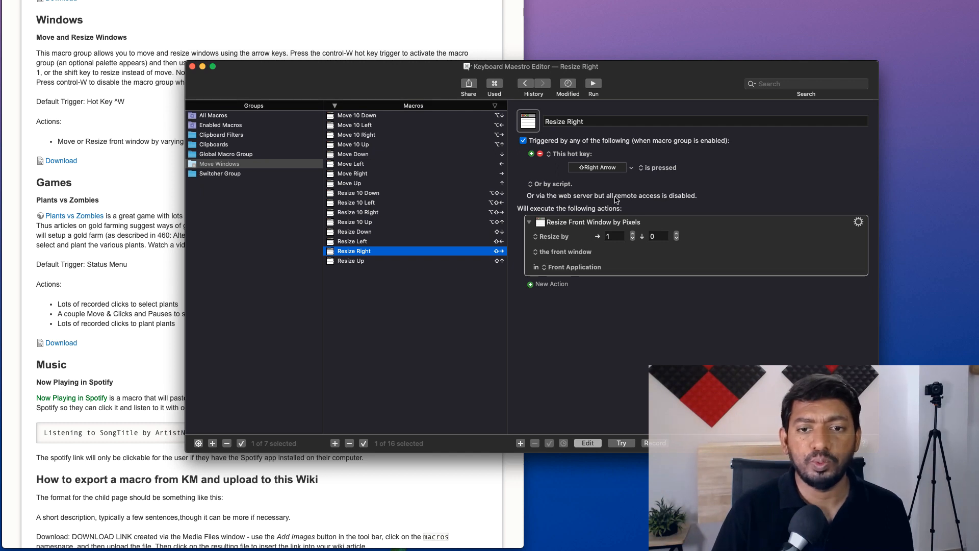
{"action": "left_click", "coordinate": [349, 182]}
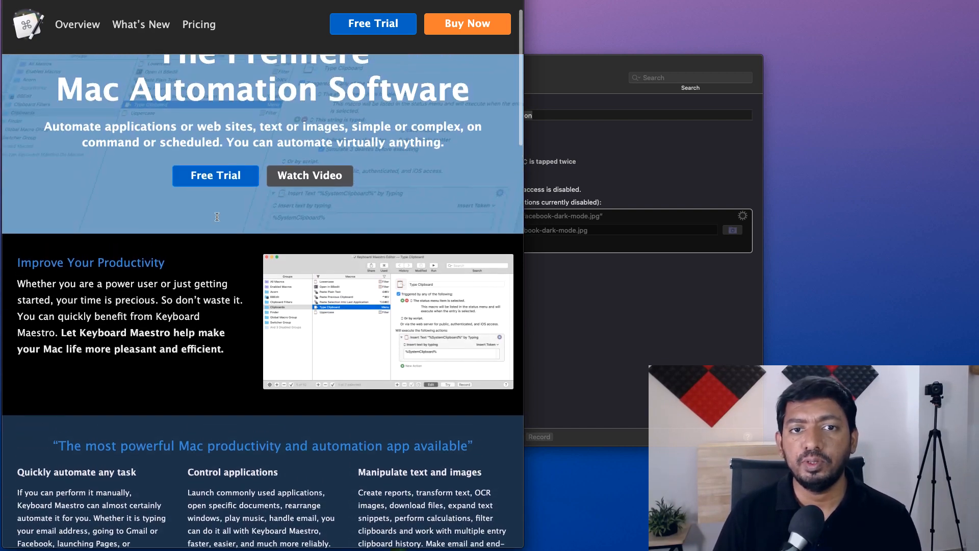
{"action": "scroll", "scroll_direction": "down", "scroll_amount": 3}
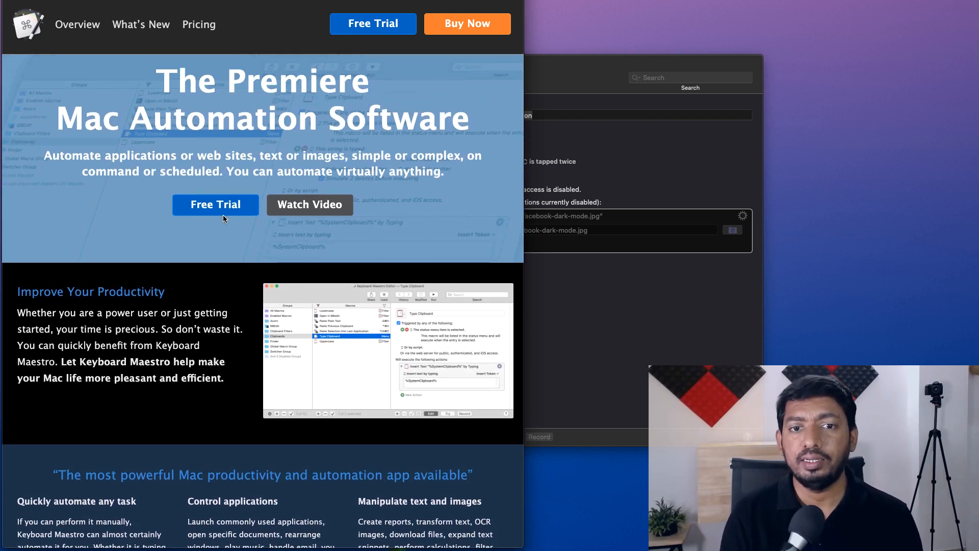